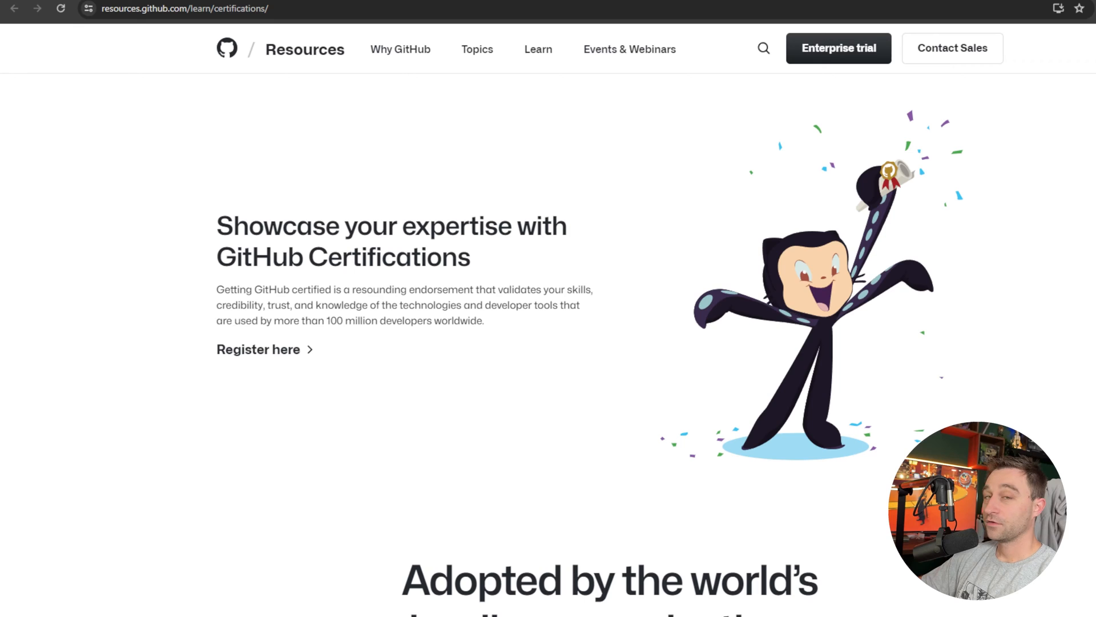
mouse_move(421, 166)
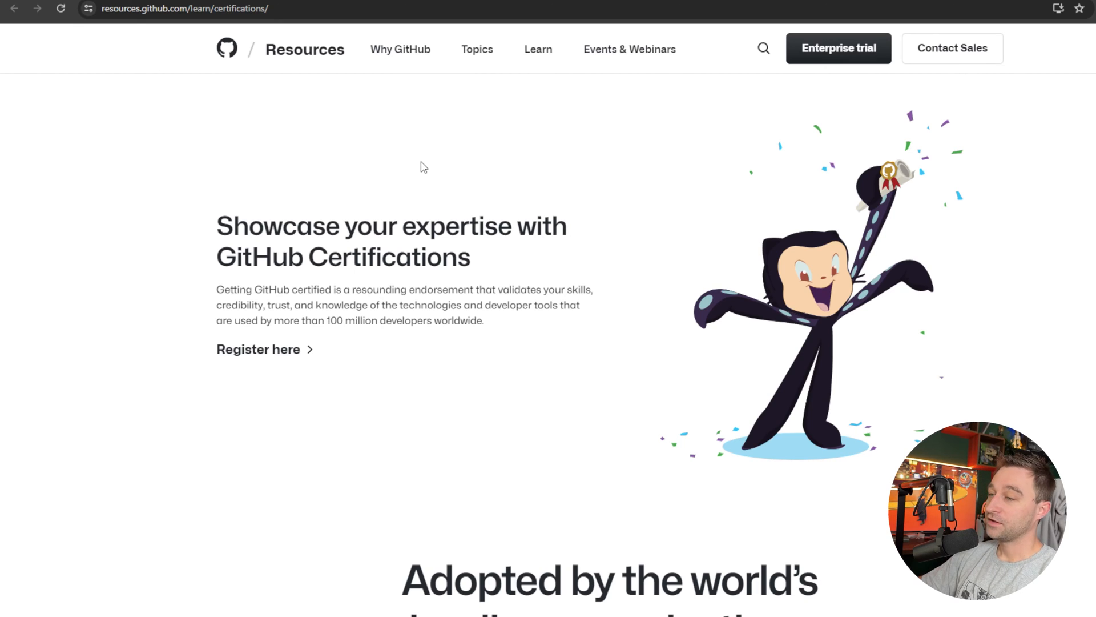
mouse_move(428, 187)
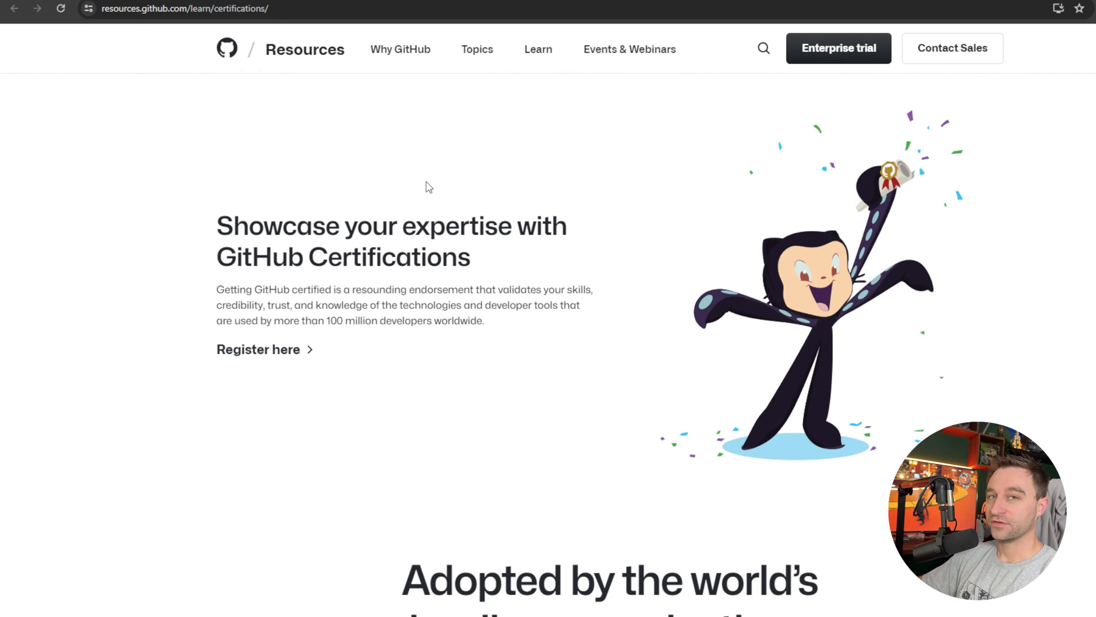
Scroll the GitHub Foundations badge page down to its skills and earning criteria.
scroll(down, 3)
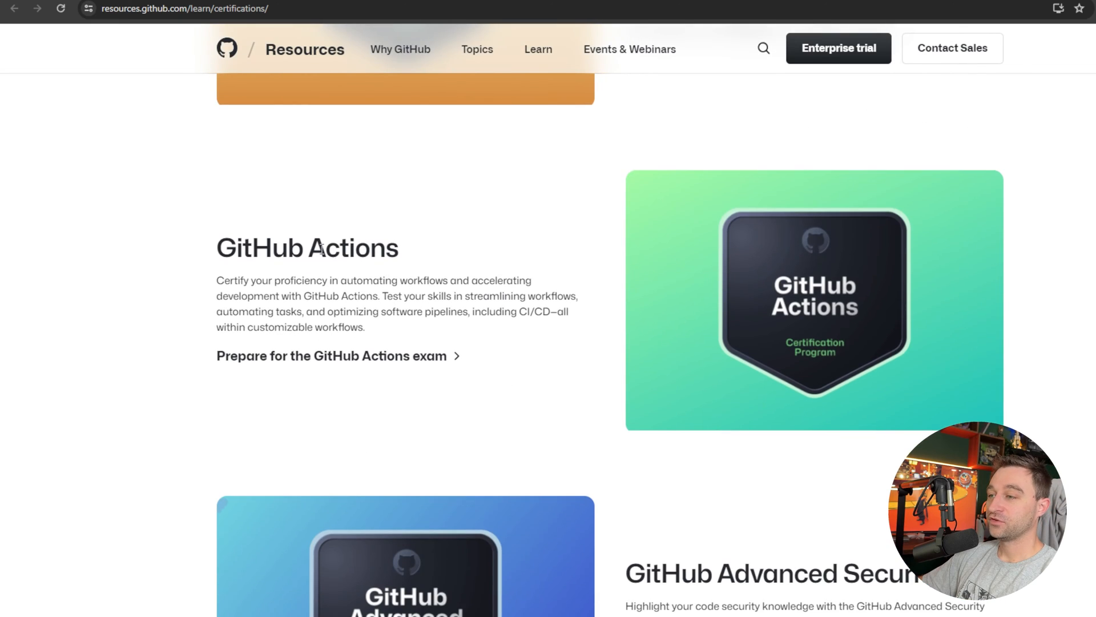
scroll(down, 3)
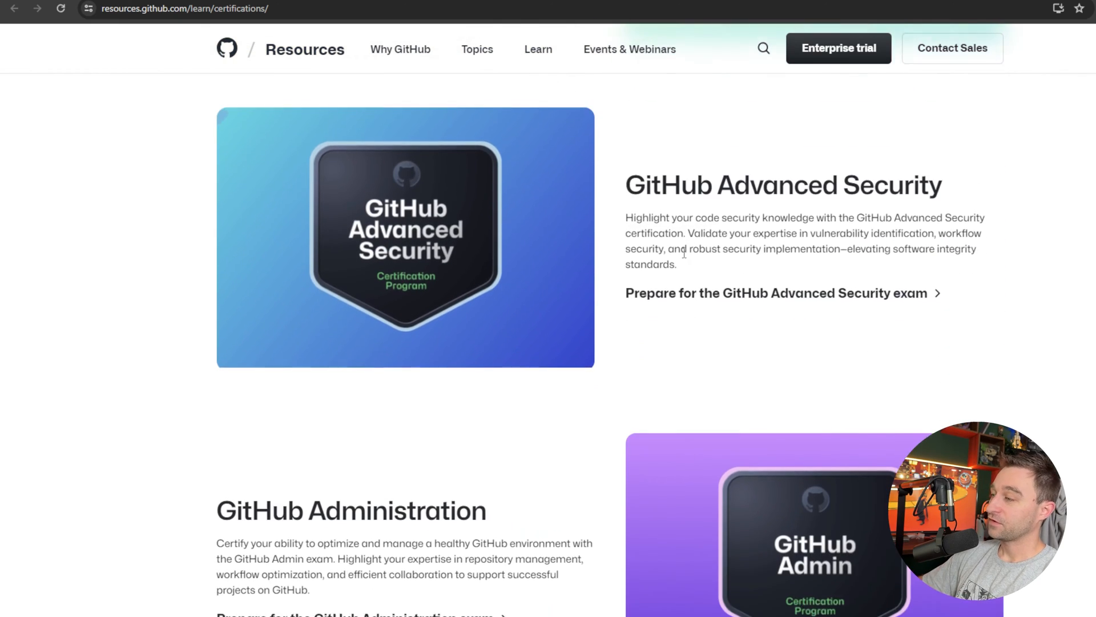
scroll(down, 3)
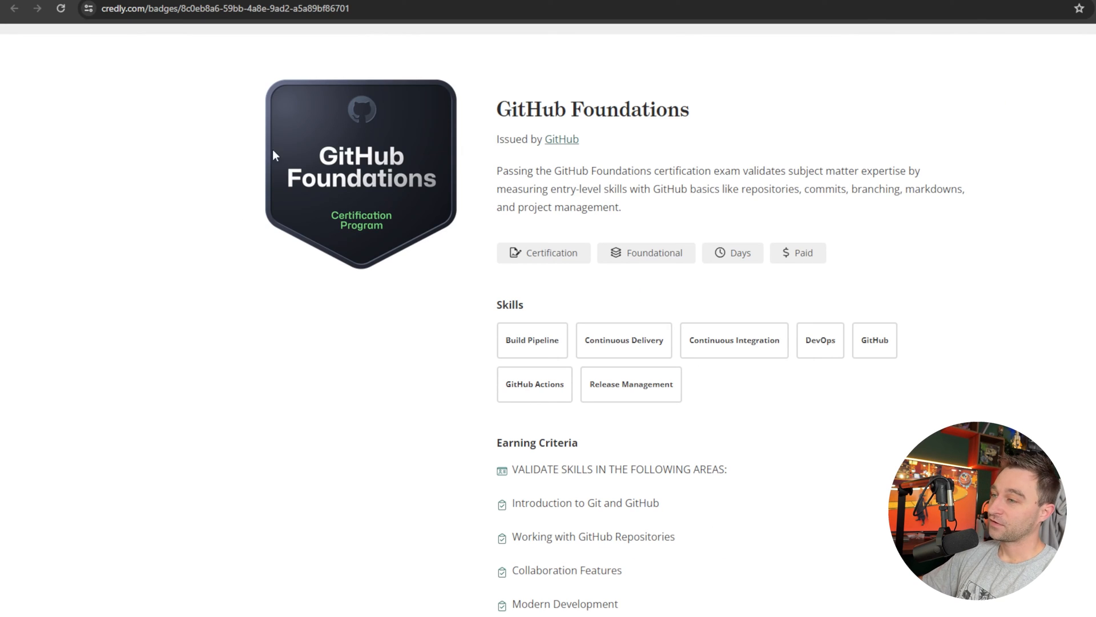
scroll(down, 3)
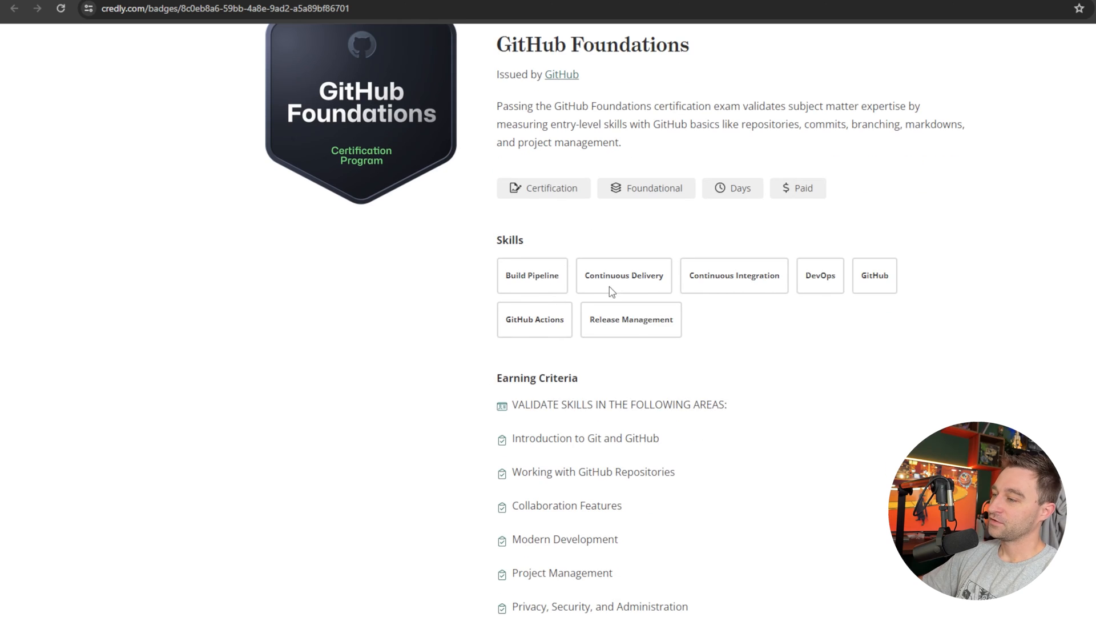
scroll(down, 3)
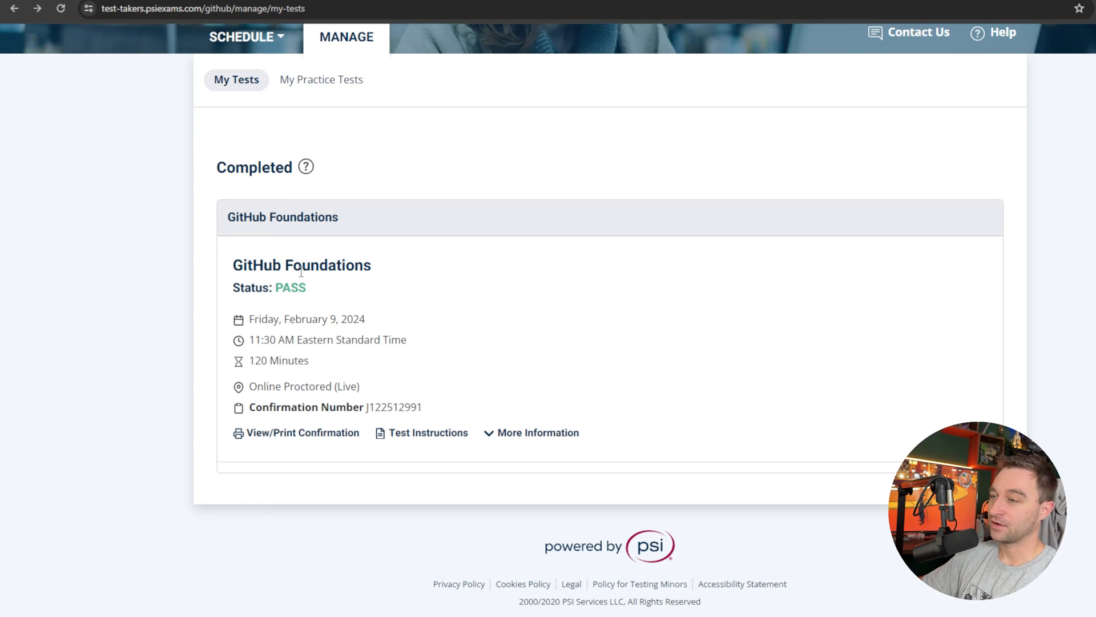
mouse_move(314, 292)
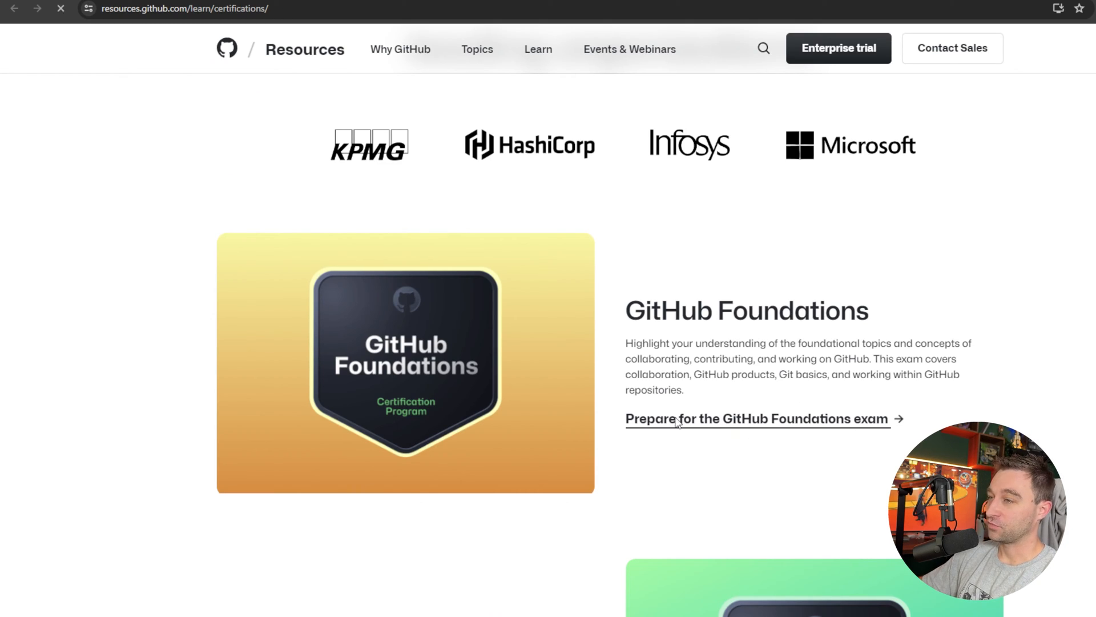
Follow the 'Prepare for the GitHub Foundations exam' link on the certifications page.
click(755, 419)
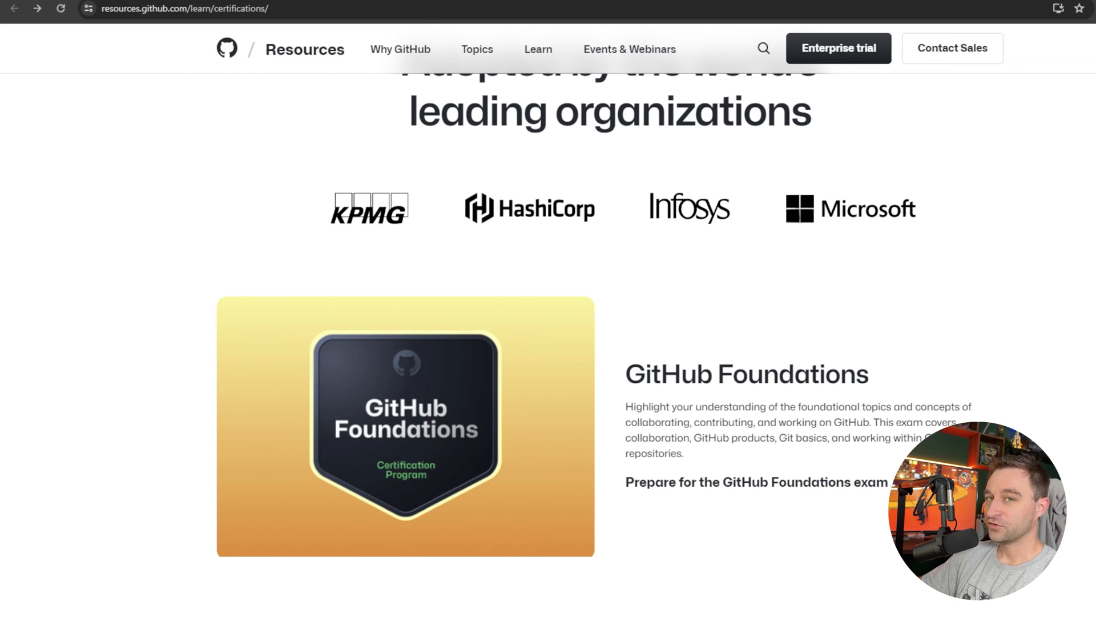
scroll(down, 3)
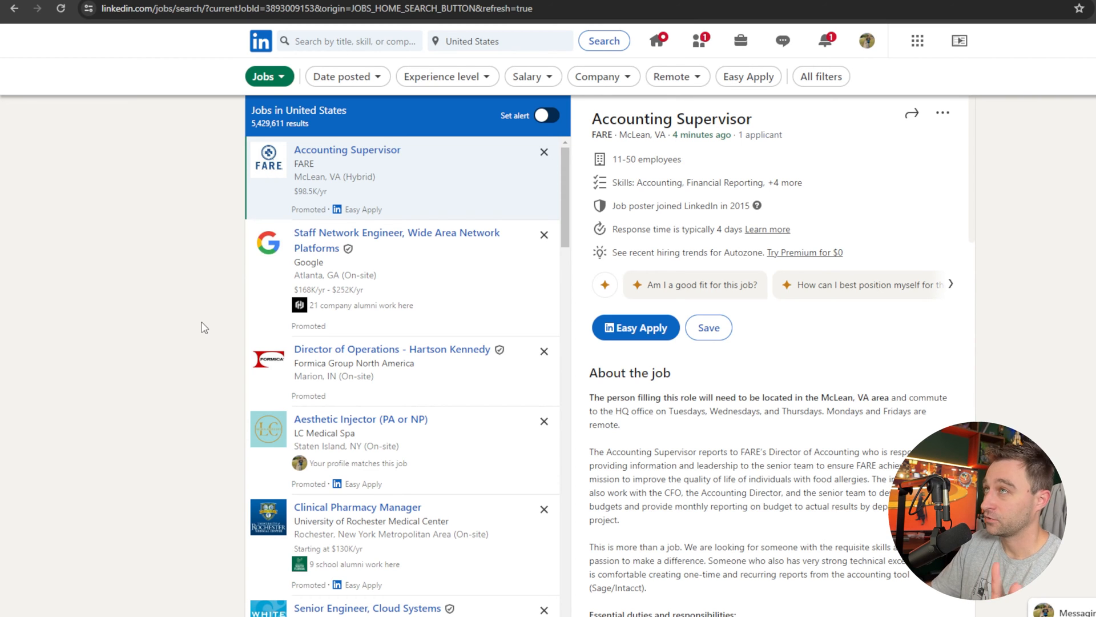
mouse_move(284, 301)
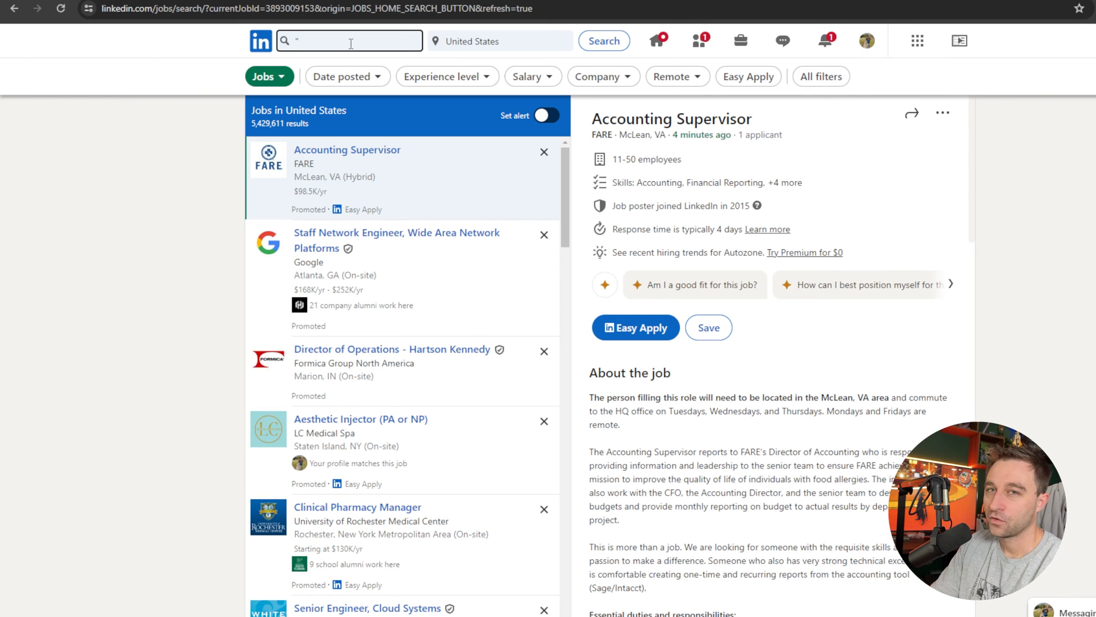
Search LinkedIn Jobs for 'comptia a+' and scroll through the results.
text("comptia a+)
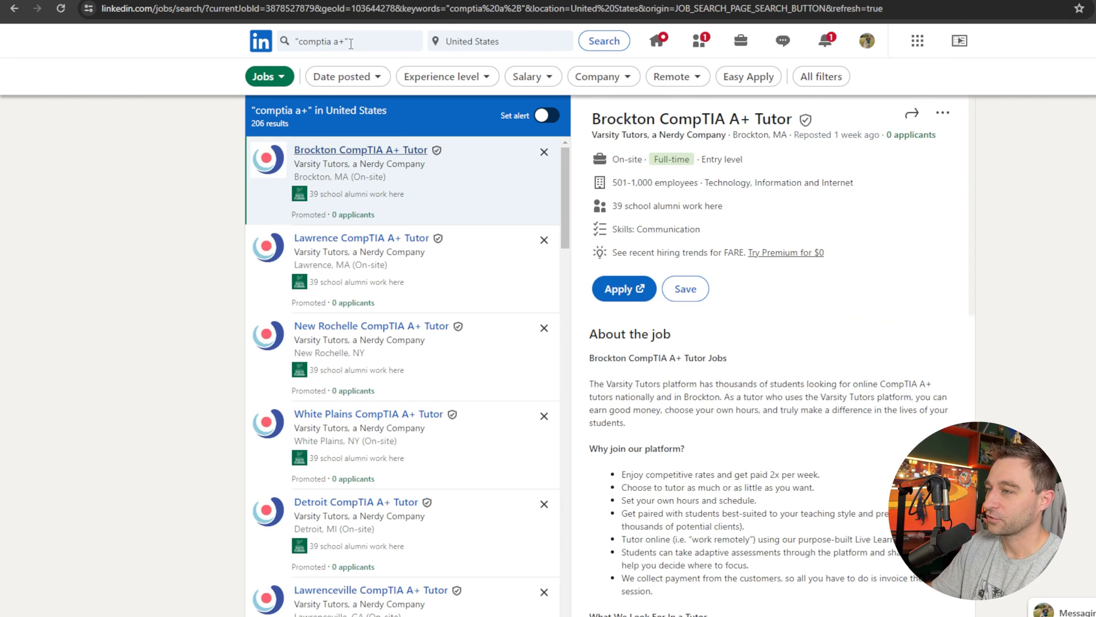
scroll(down, 3)
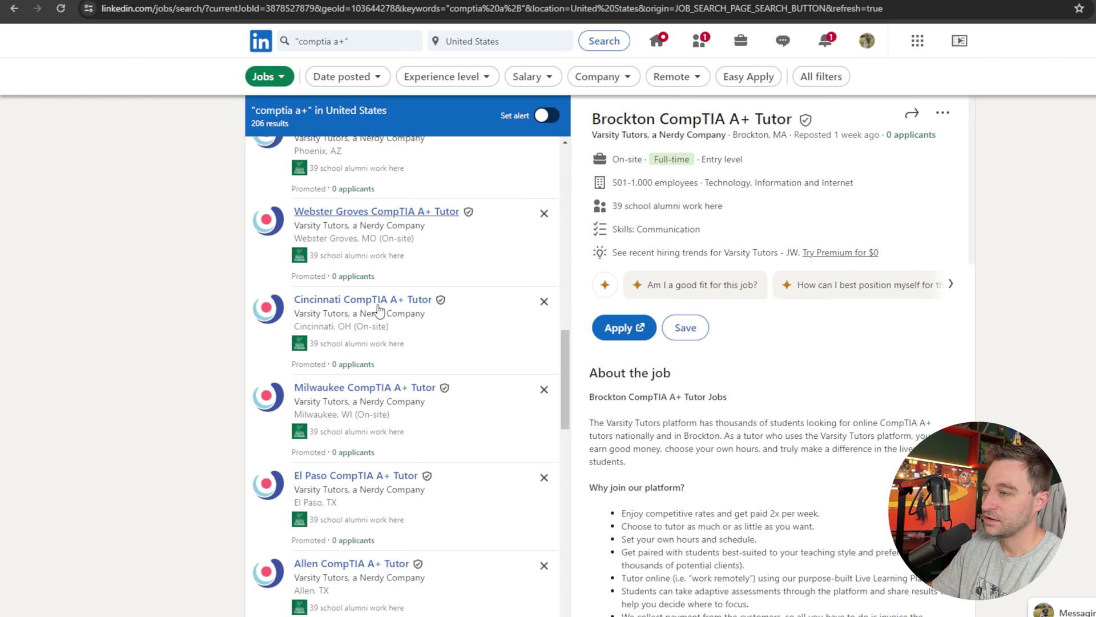
scroll(down, 3)
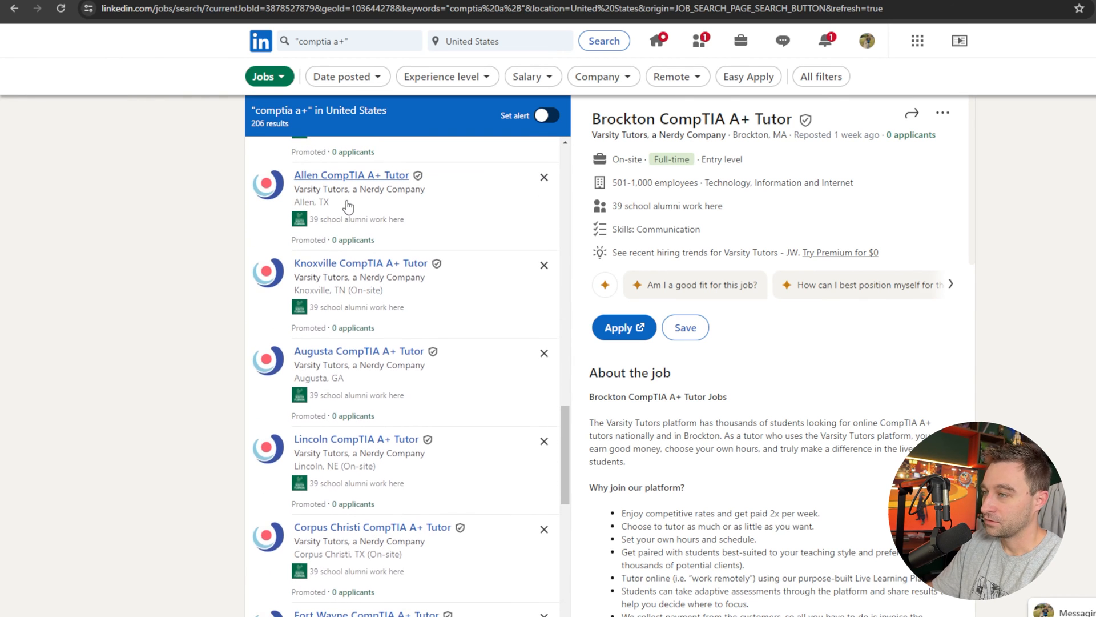
scroll(down, 3)
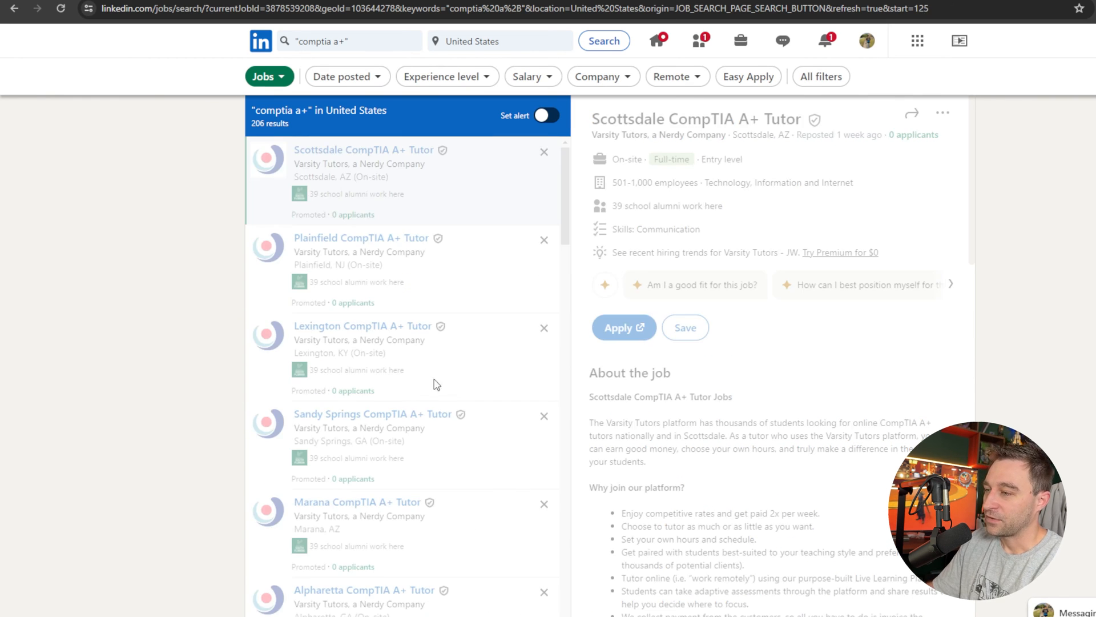
Jump to results page 7 and review the Windows Systems/Network Administrator requirements.
click(472, 529)
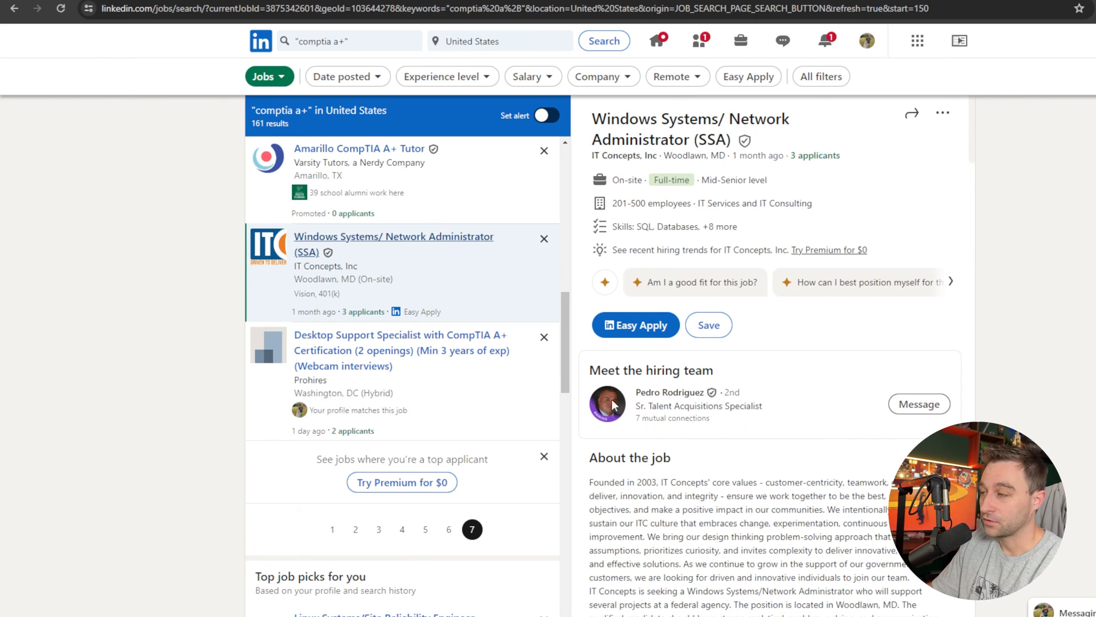
scroll(down, 3)
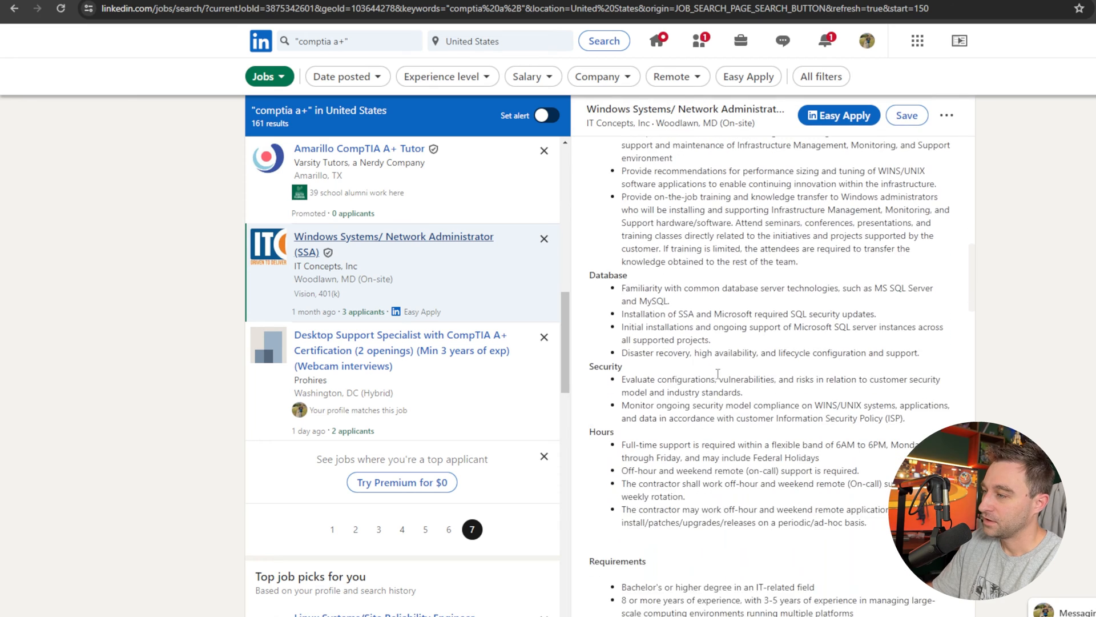
scroll(down, 3)
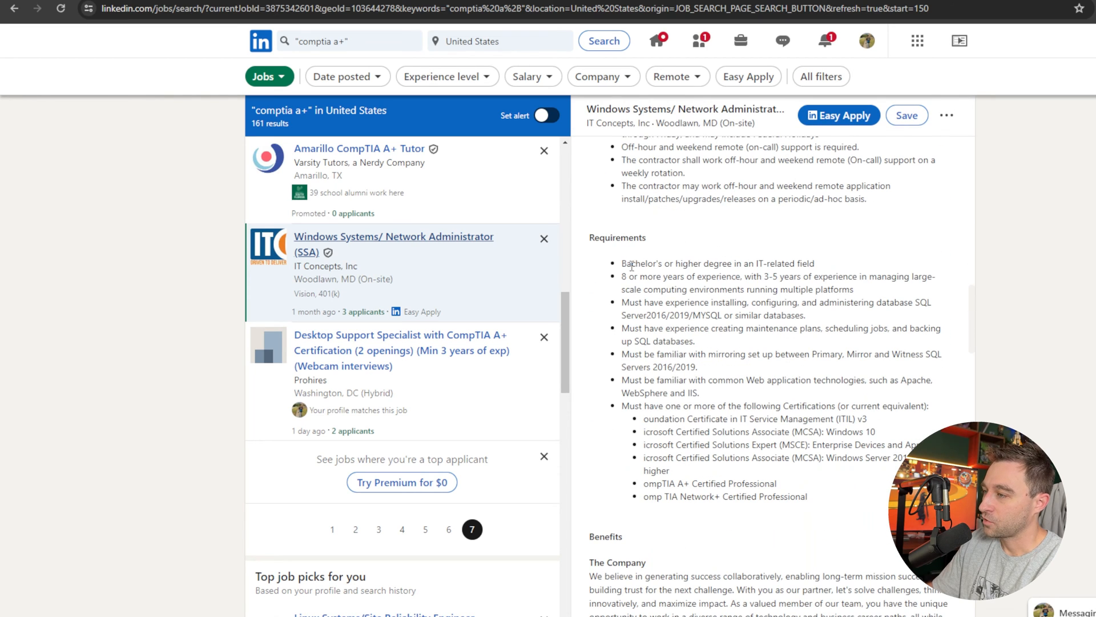
mouse_move(747, 443)
text("ccnp)
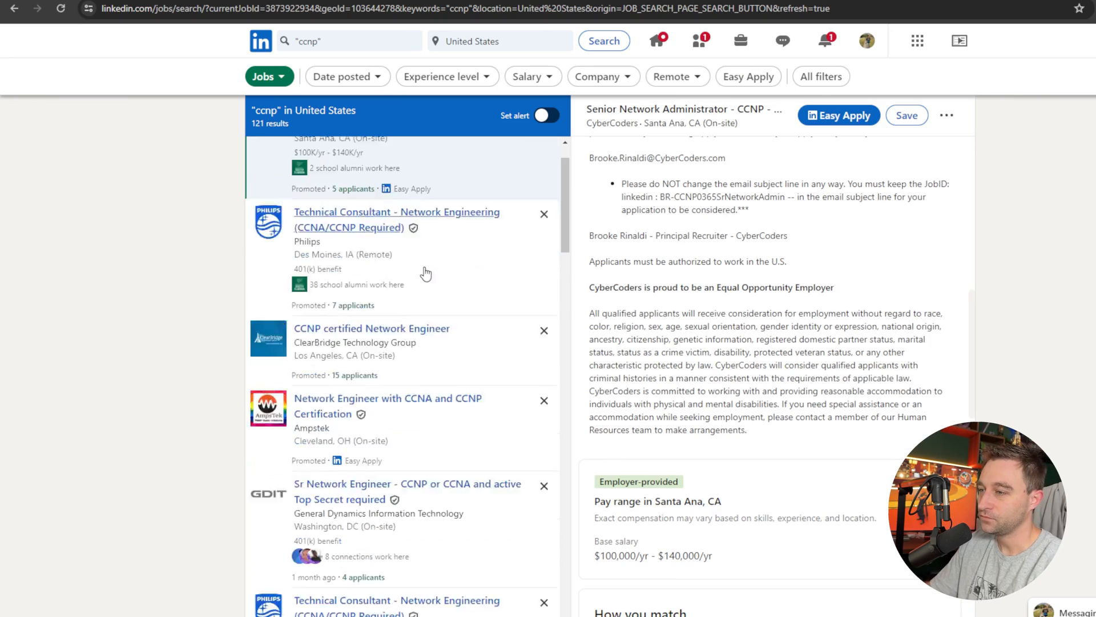
Open the Senior Network Engineer - Enterprise WAN posting and highlight its CCNP requirement.
scroll(down, 3)
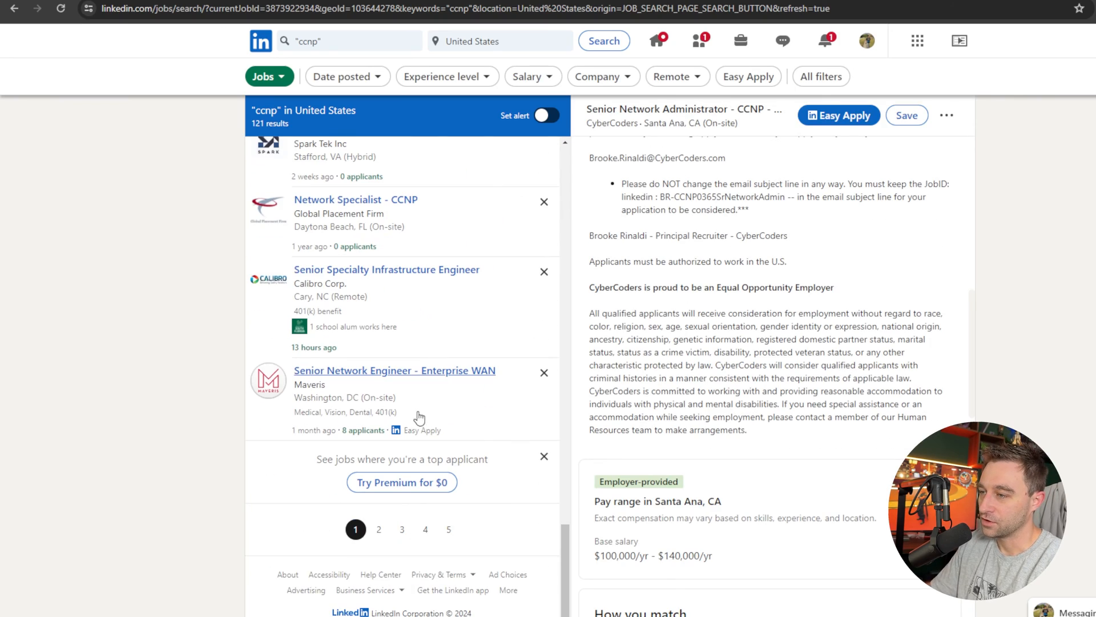
click(394, 370)
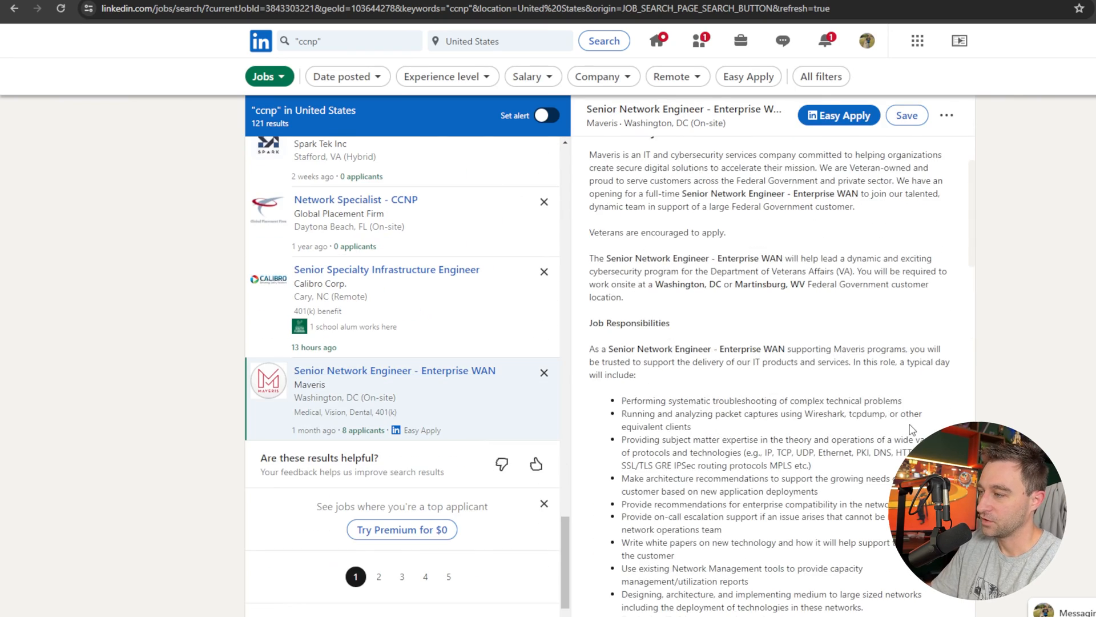
scroll(down, 3)
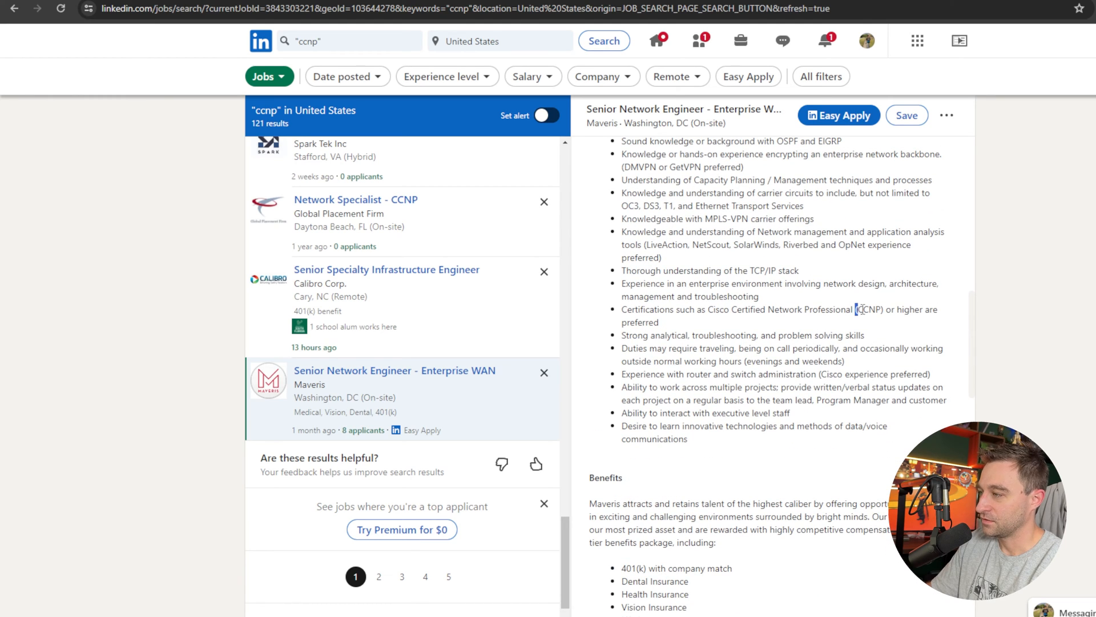
double_click(868, 309)
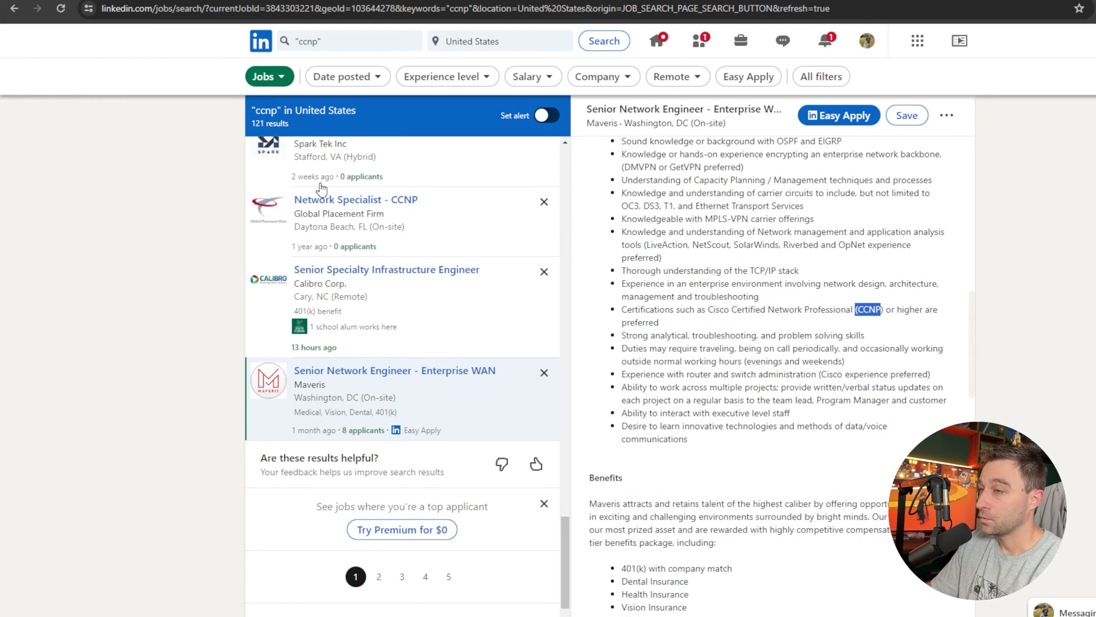
click(350, 40)
text("github foundations)
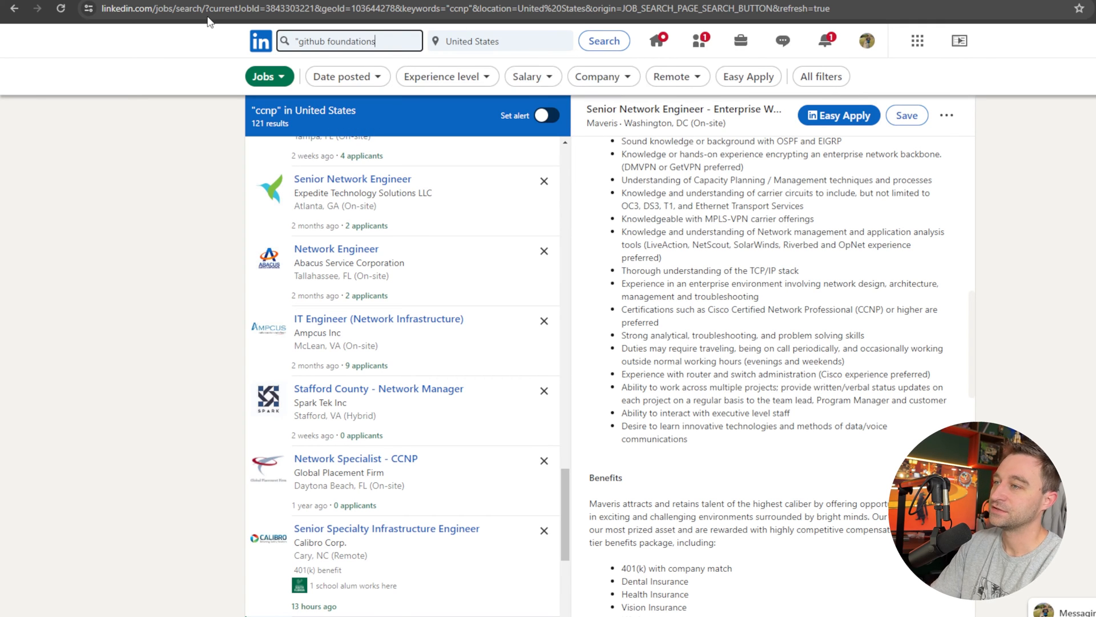
Run the 'github foundations' job search, which finds no matching jobs.
click(604, 41)
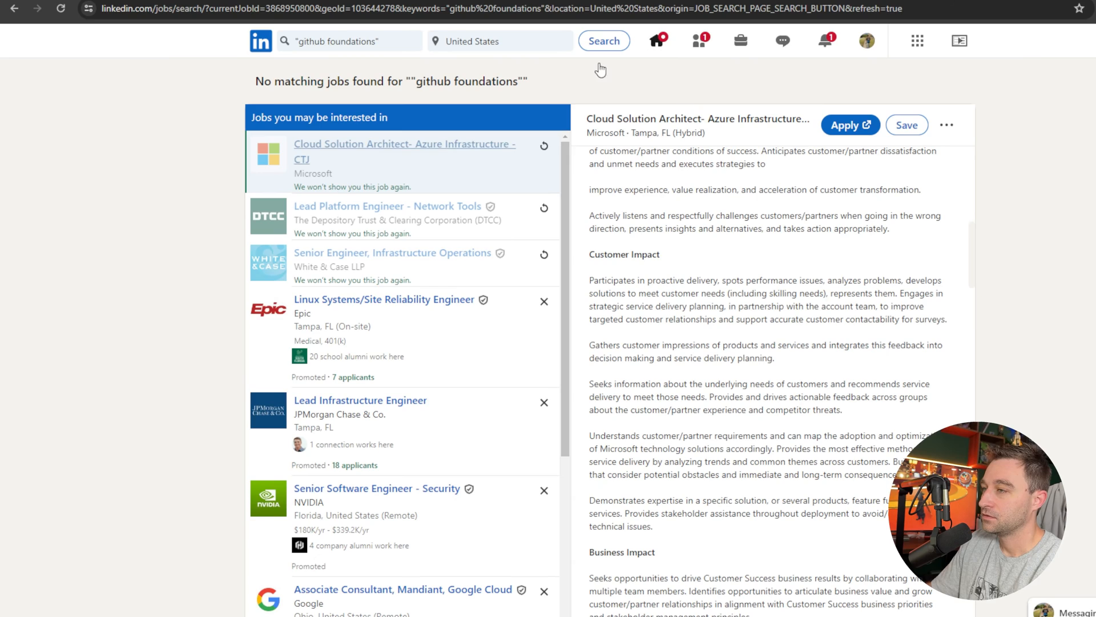
click(499, 41)
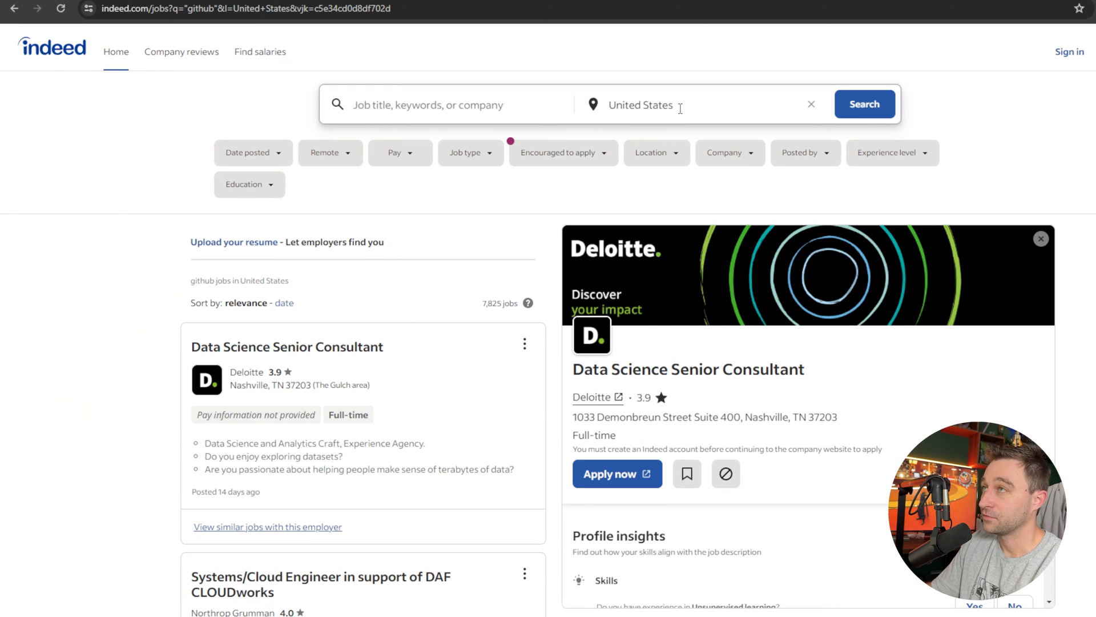
Enter 'comptia a+' as the Indeed job search keywords.
click(453, 104)
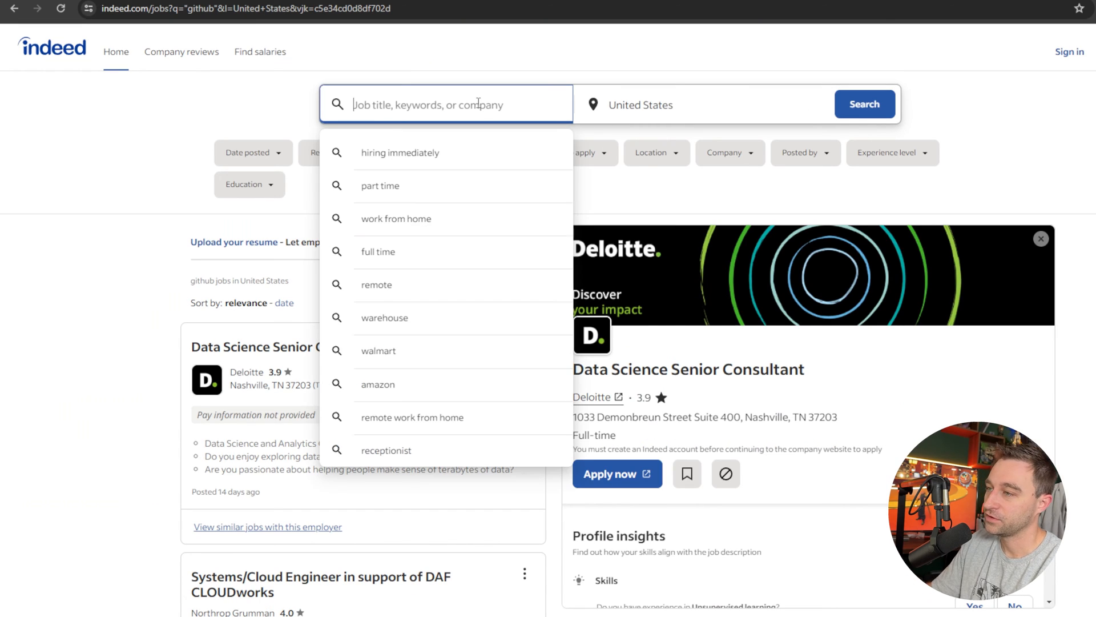
text(")
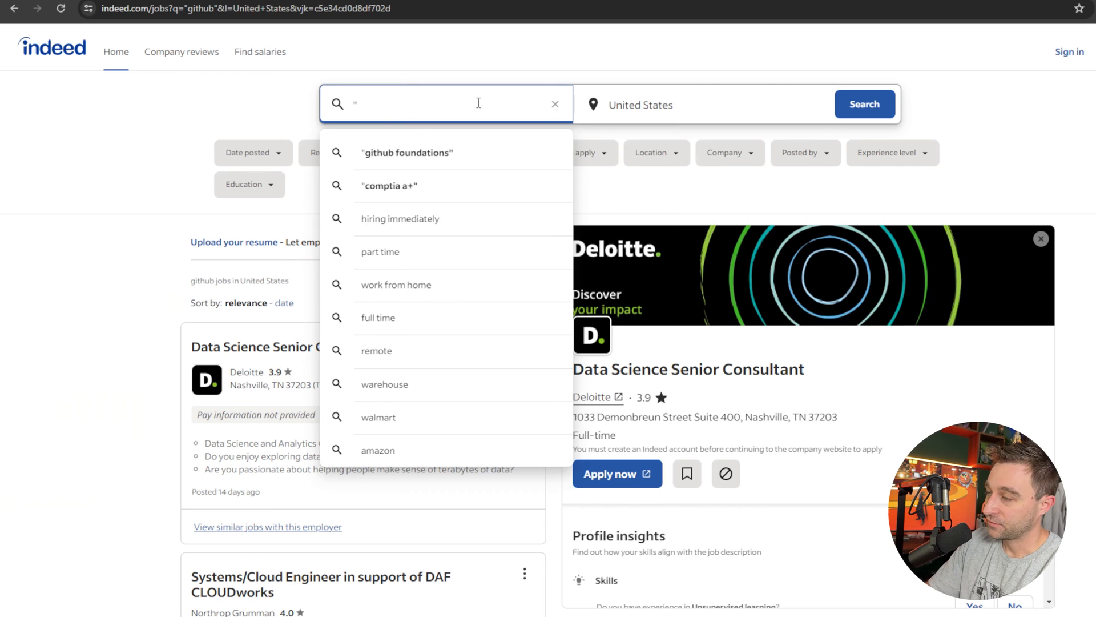
text(comptia a+)
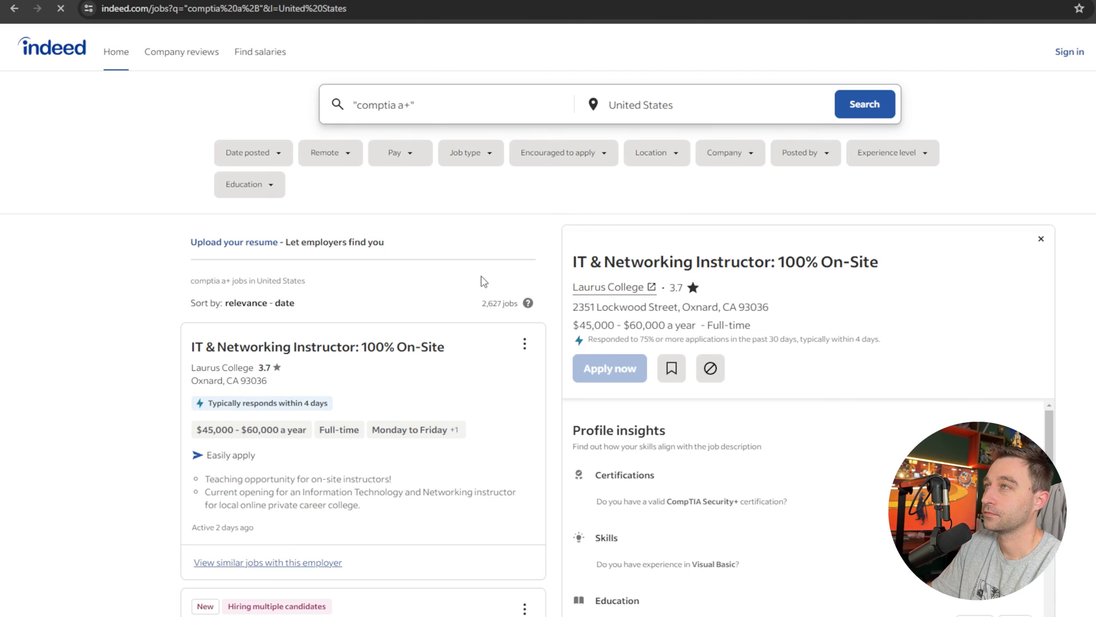
Open the IT & Networking Instructor posting and mark CompTIA A+ among desired certifications.
scroll(down, 3)
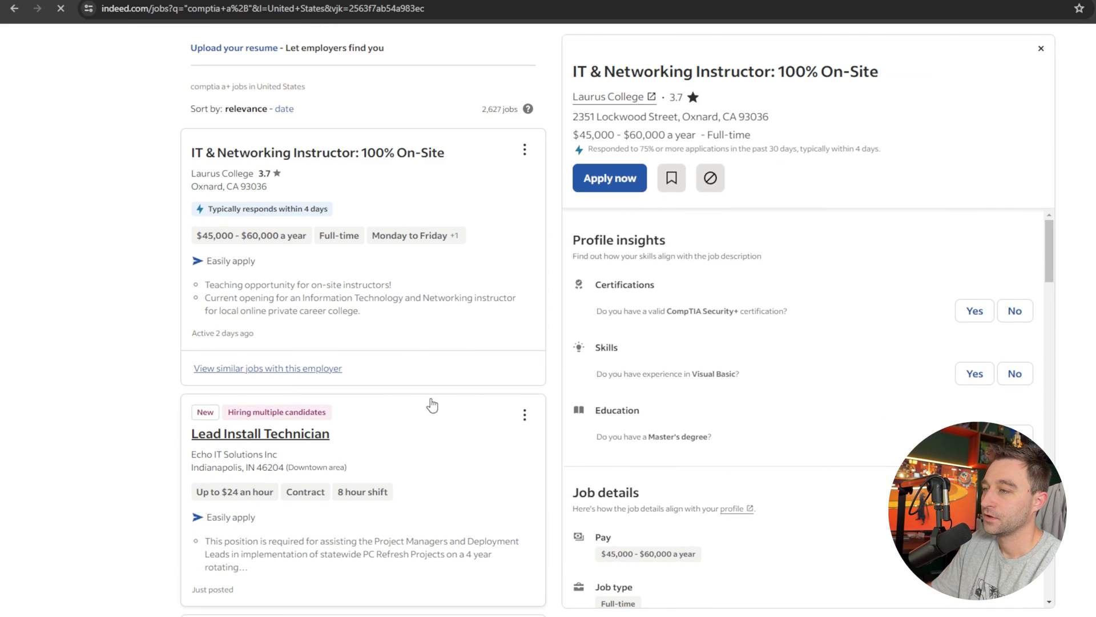
click(609, 178)
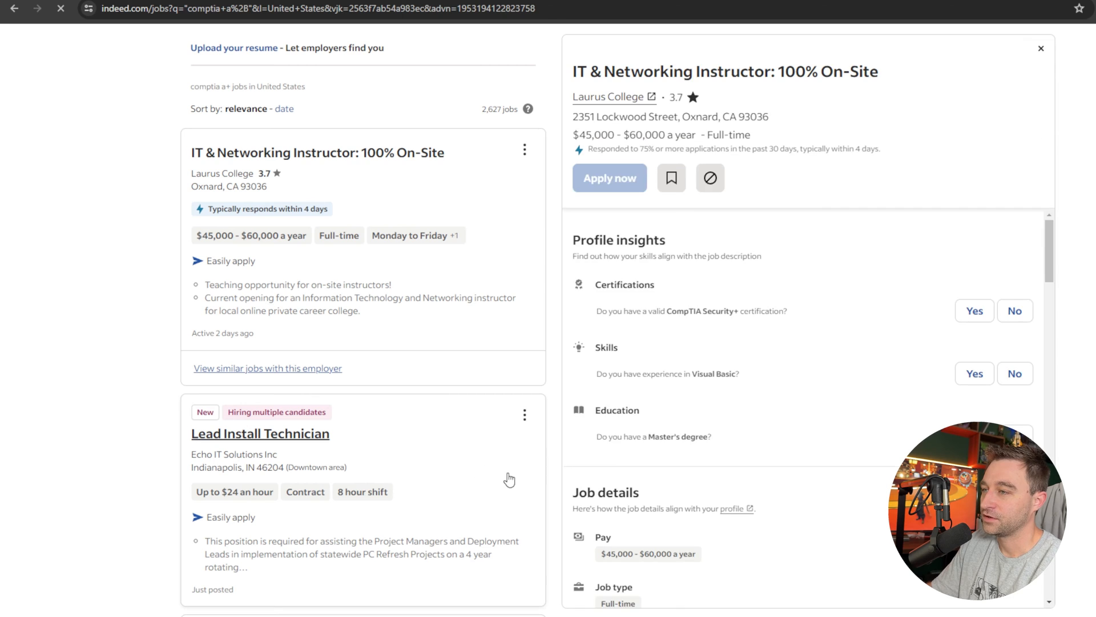
scroll(down, 3)
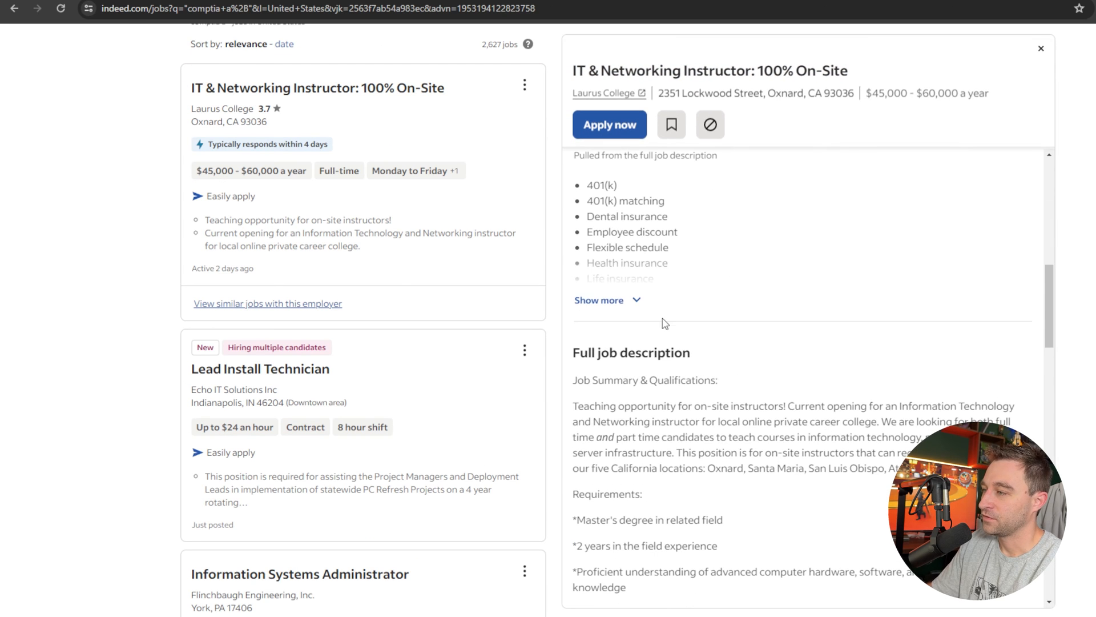
scroll(down, 3)
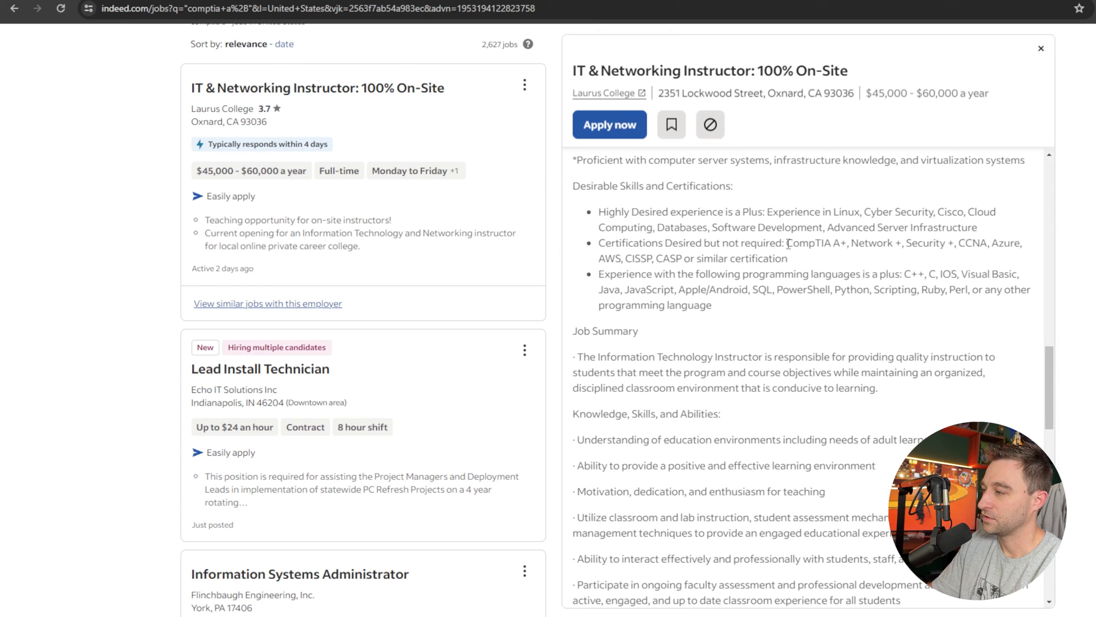
double_click(816, 243)
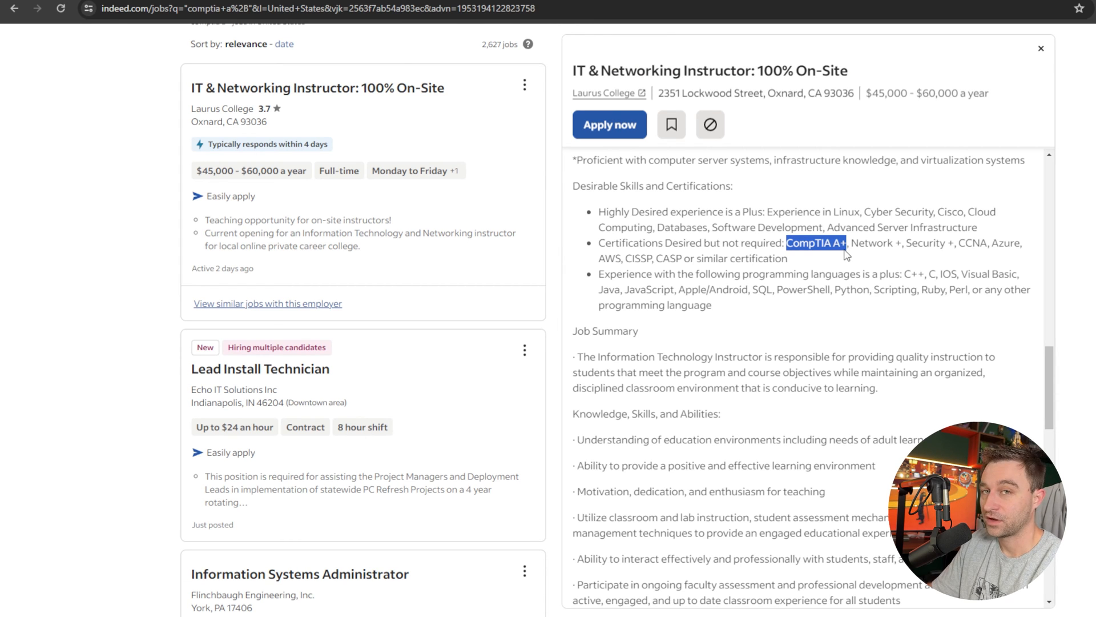
scroll(up, 3)
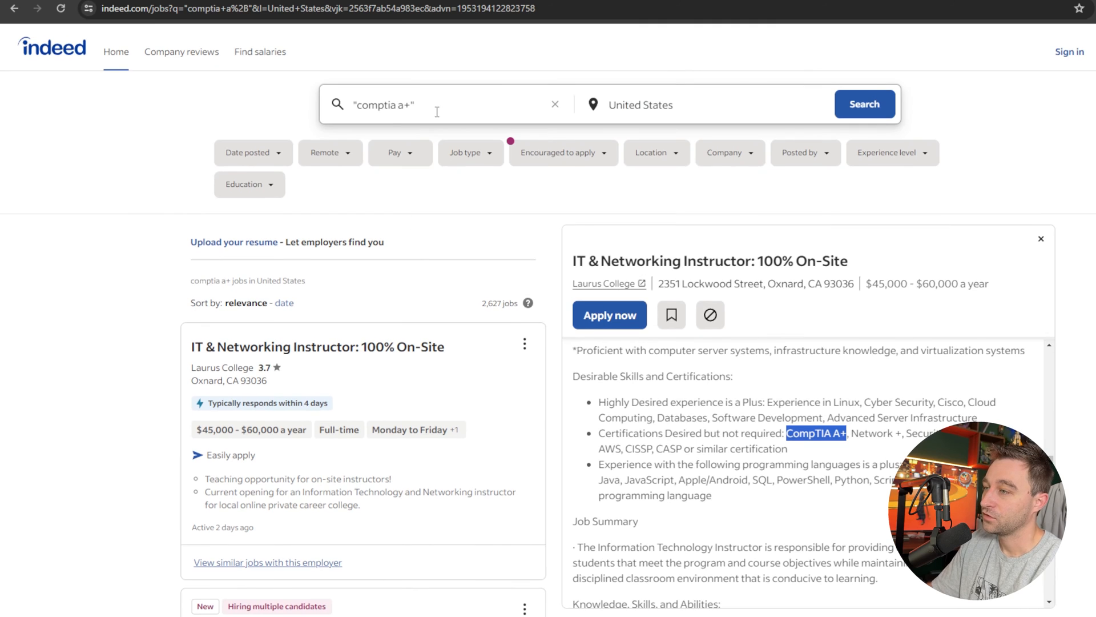
Search Indeed for the exact phrase "github foundations", returning 0 jobs.
text("github foundations)
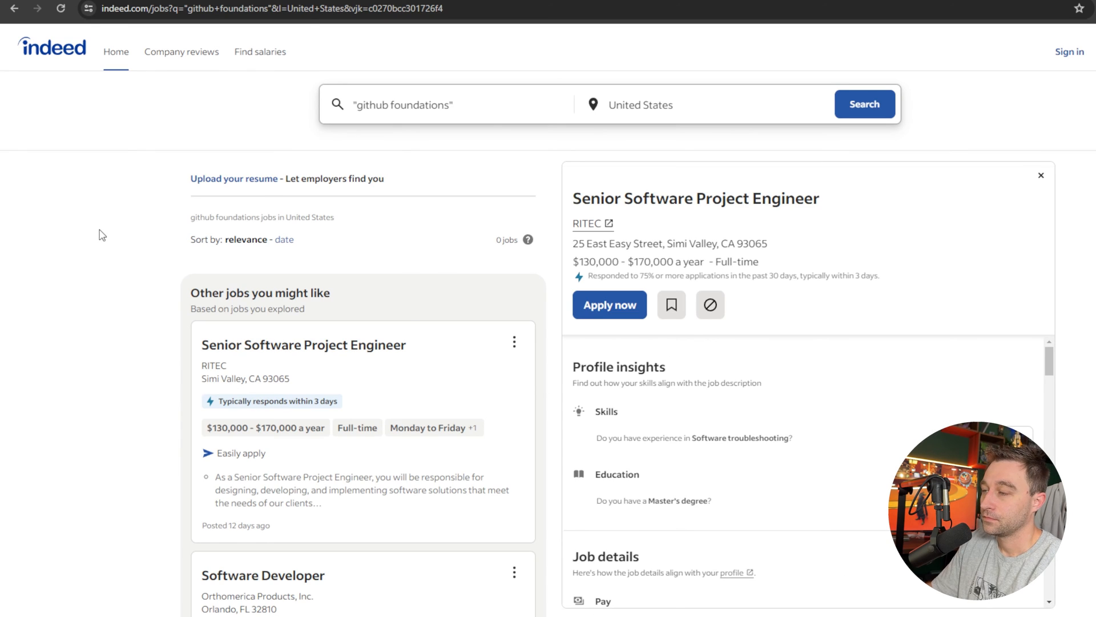
double_click(505, 239)
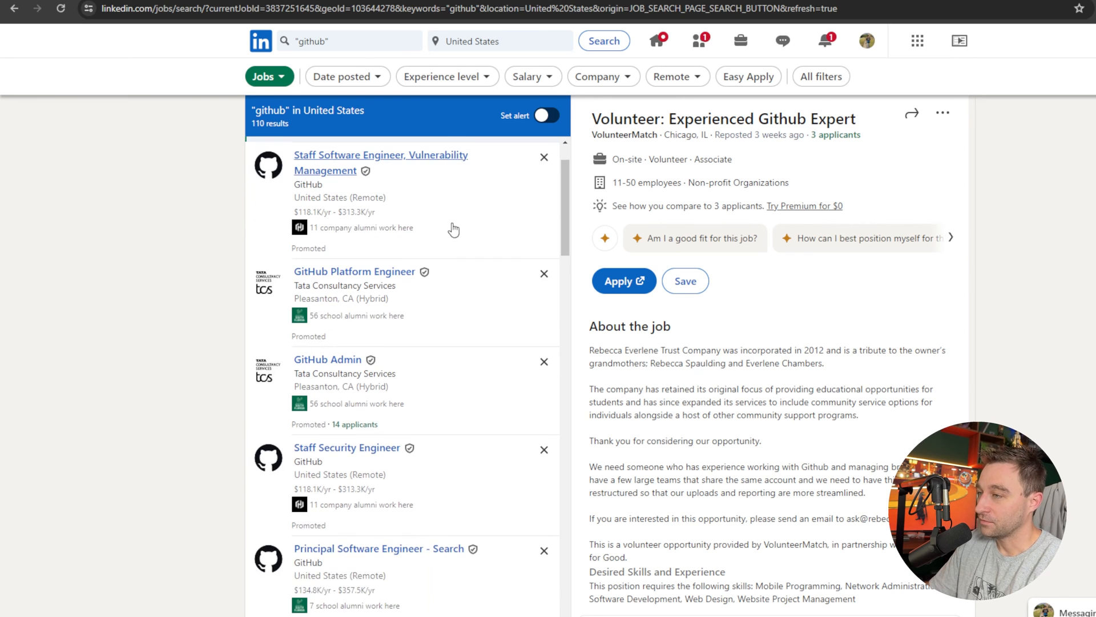
Open the Senior Backend Developer, Laravel posting and scroll to its Tech Stack.
scroll(down, 3)
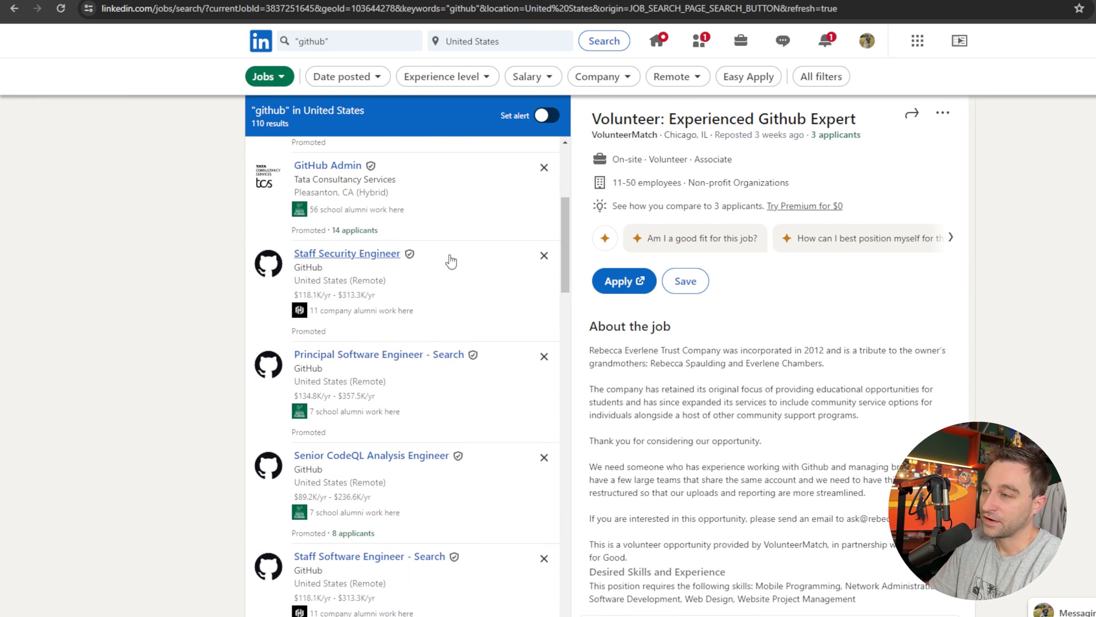
scroll(down, 3)
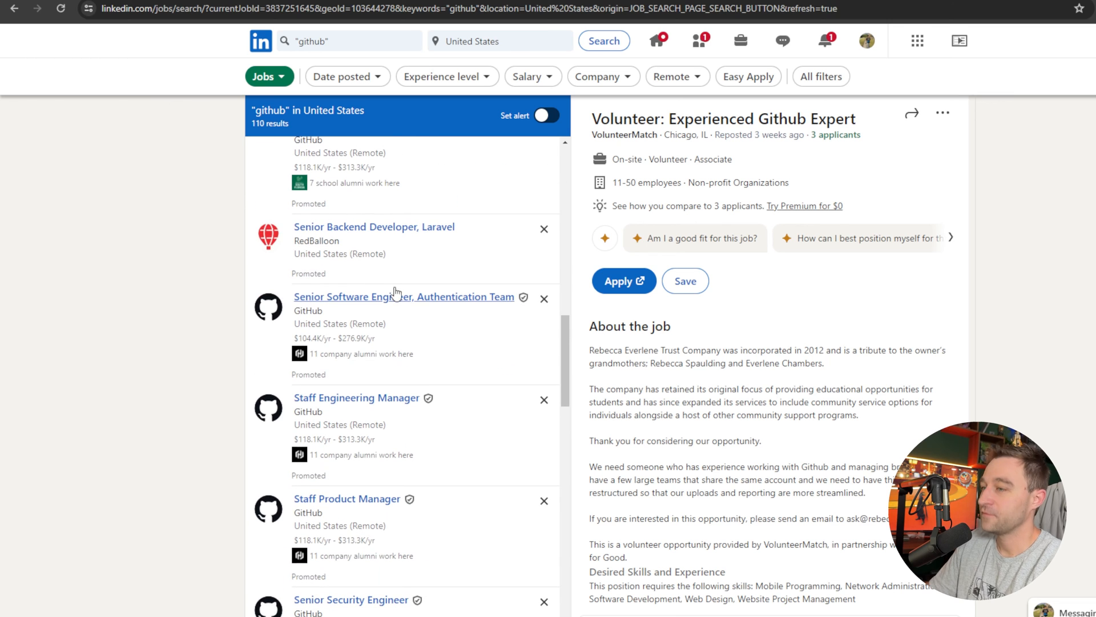
click(374, 227)
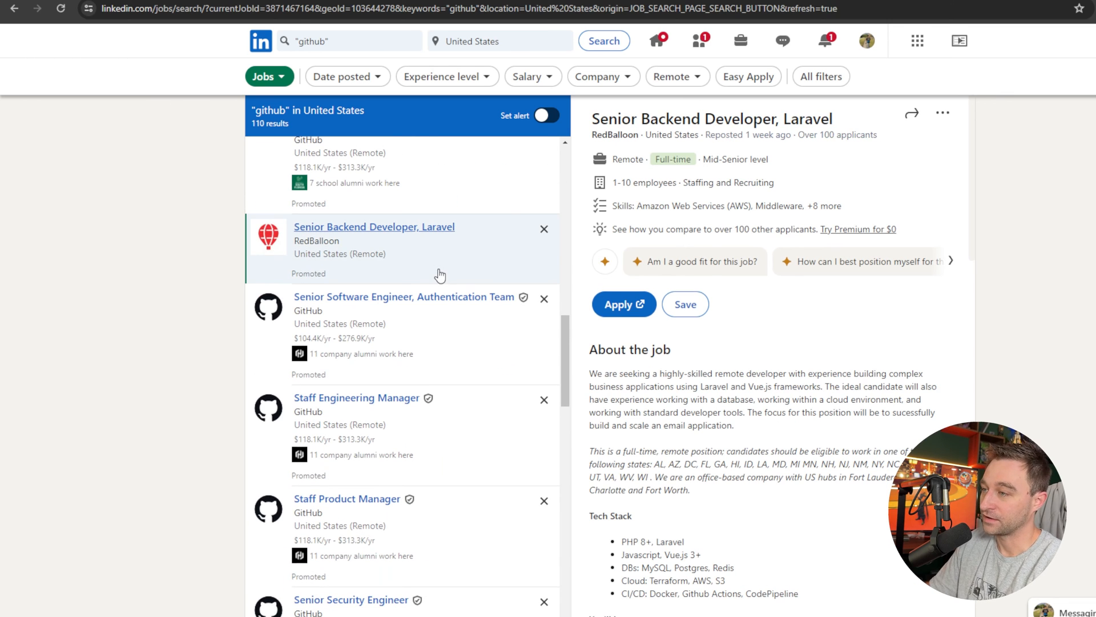
scroll(down, 3)
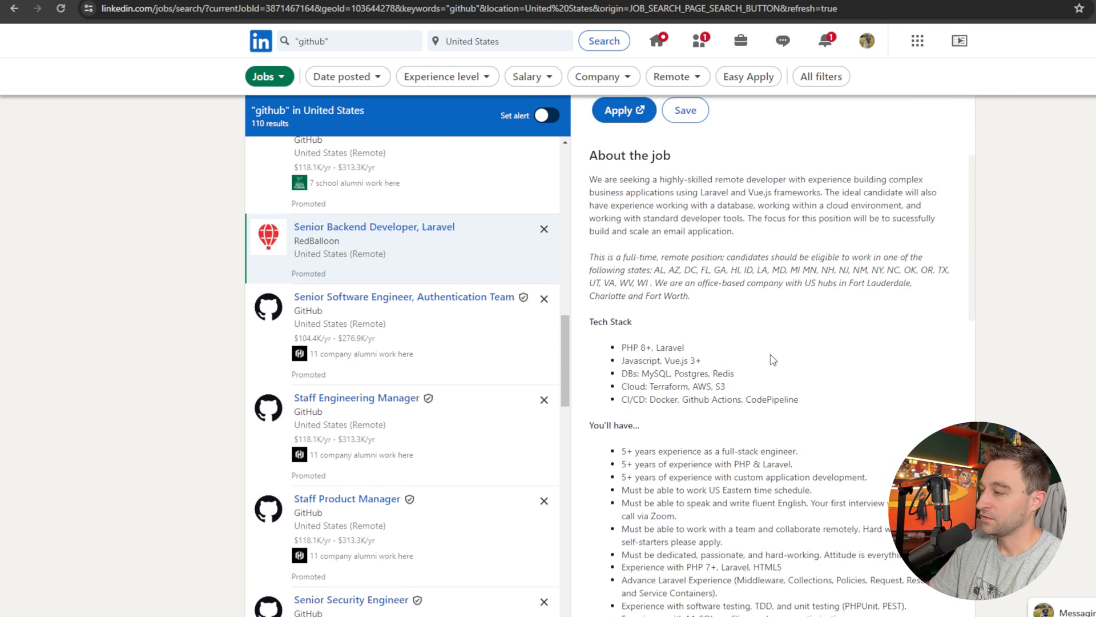
scroll(down, 3)
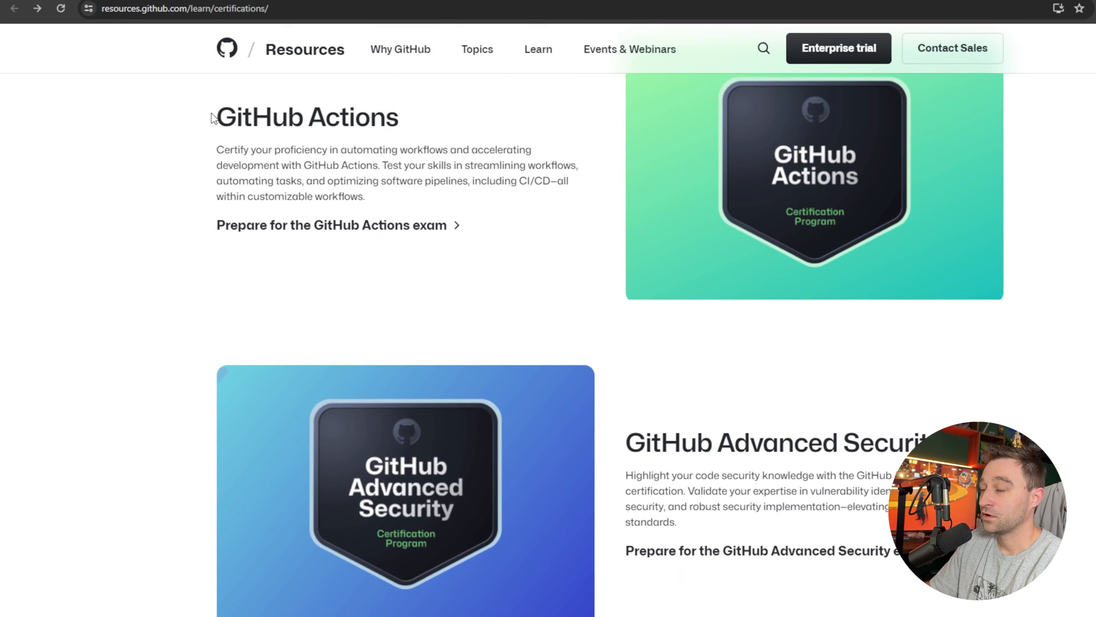
Display the GitHub Actions and GitHub Advanced Security certification entries.
drag(216, 117, 325, 116)
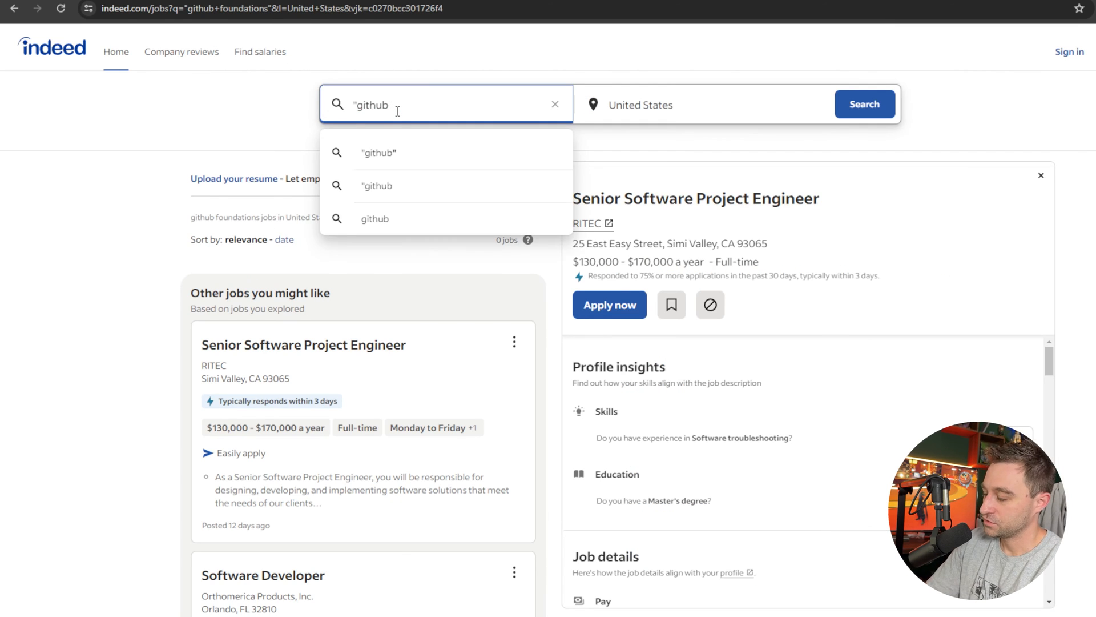
Search Indeed using the 'github' suggestion and mark the 7,801 jobs count.
click(379, 152)
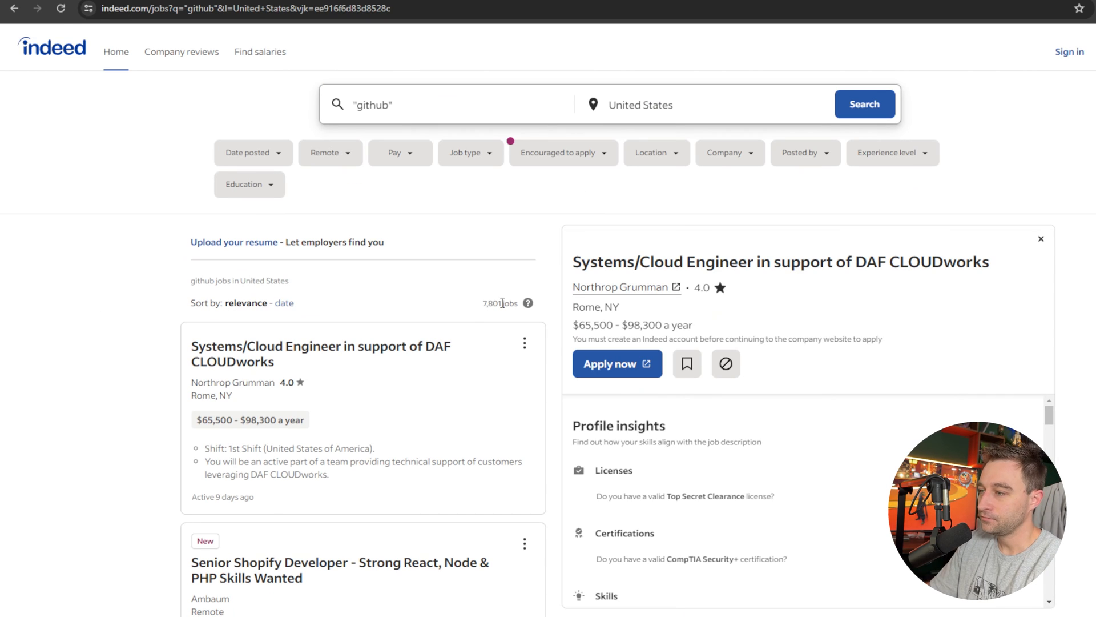
double_click(493, 303)
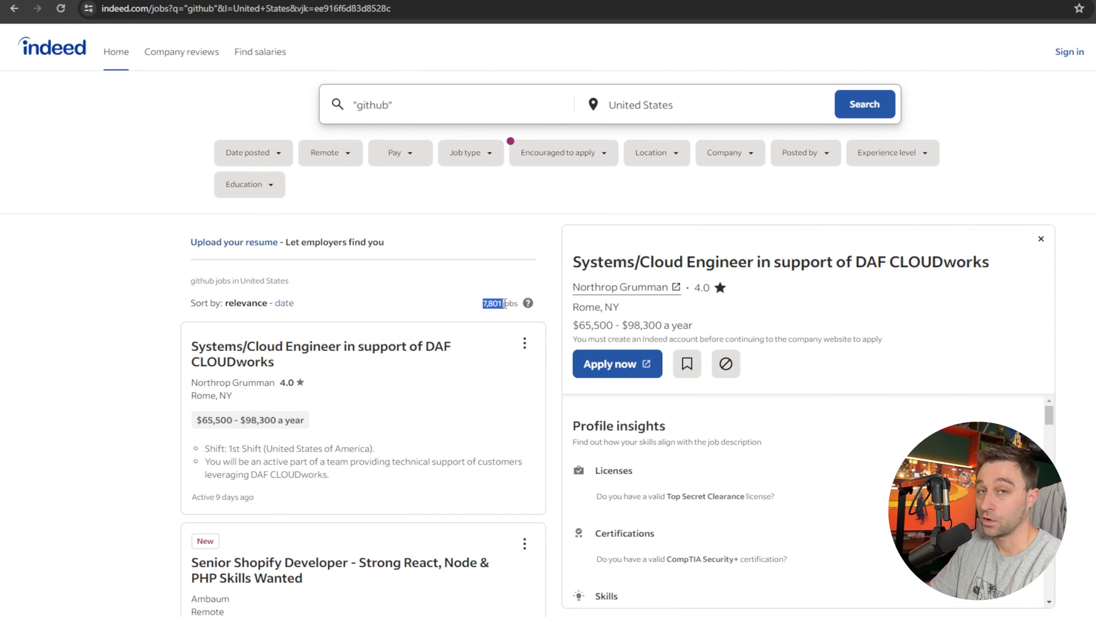
scroll(down, 3)
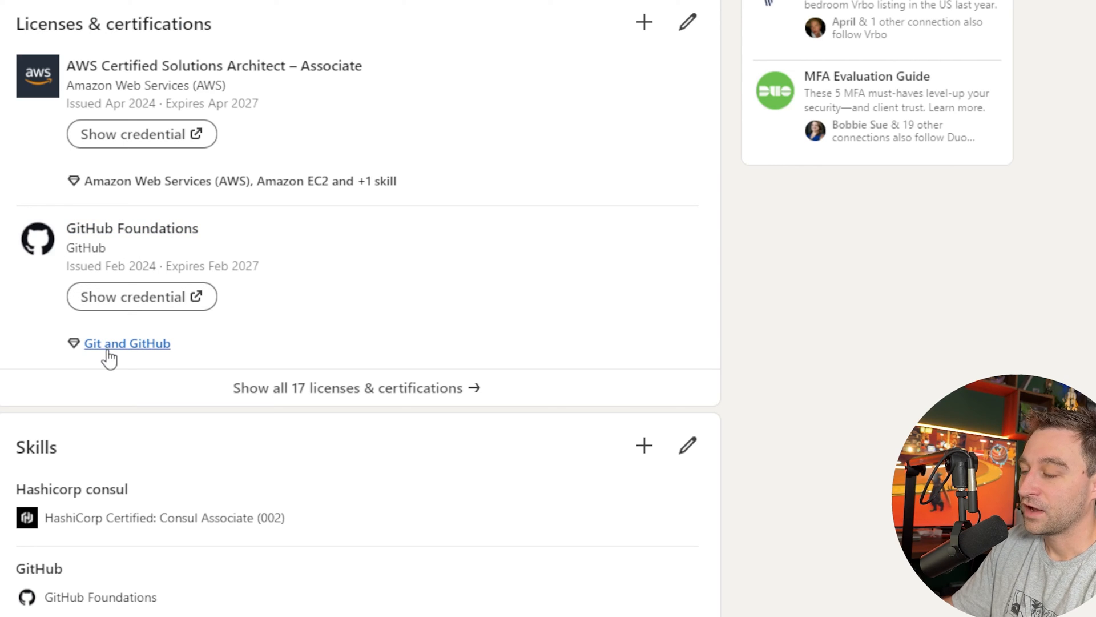
Scroll through the profile's Licenses & certifications and the GitHub Foundations exam entry.
scroll(up, 3)
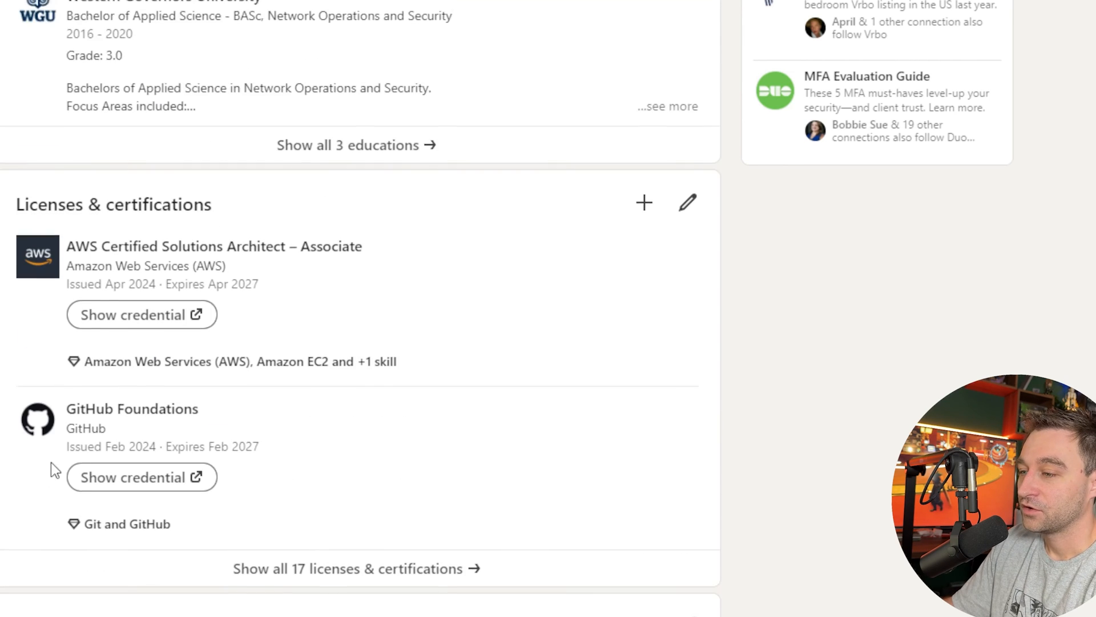
scroll(down, 3)
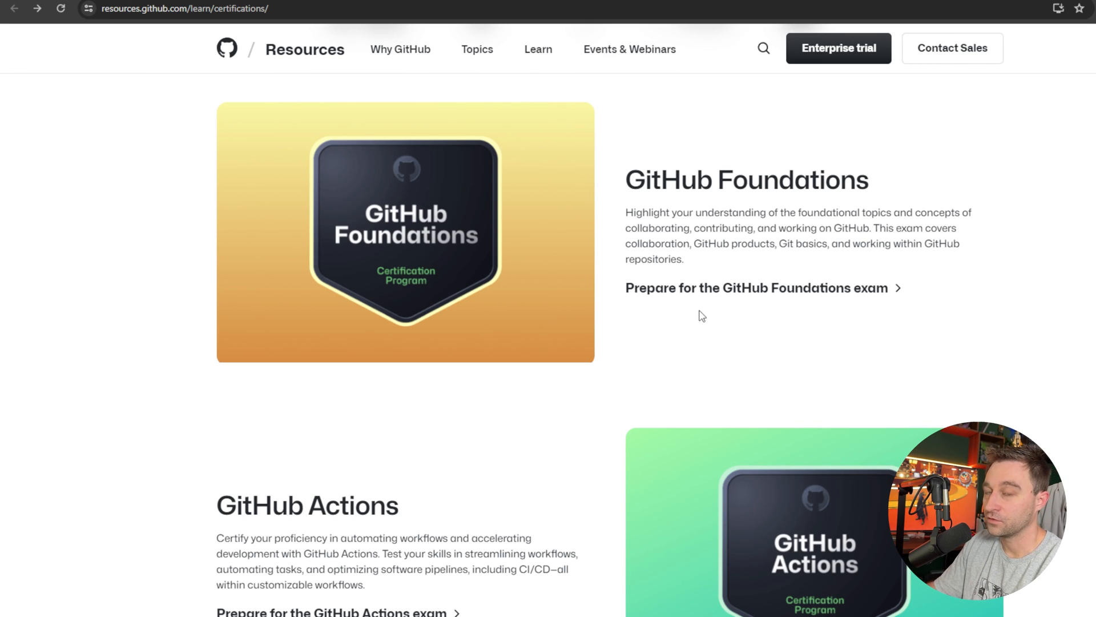
mouse_move(723, 299)
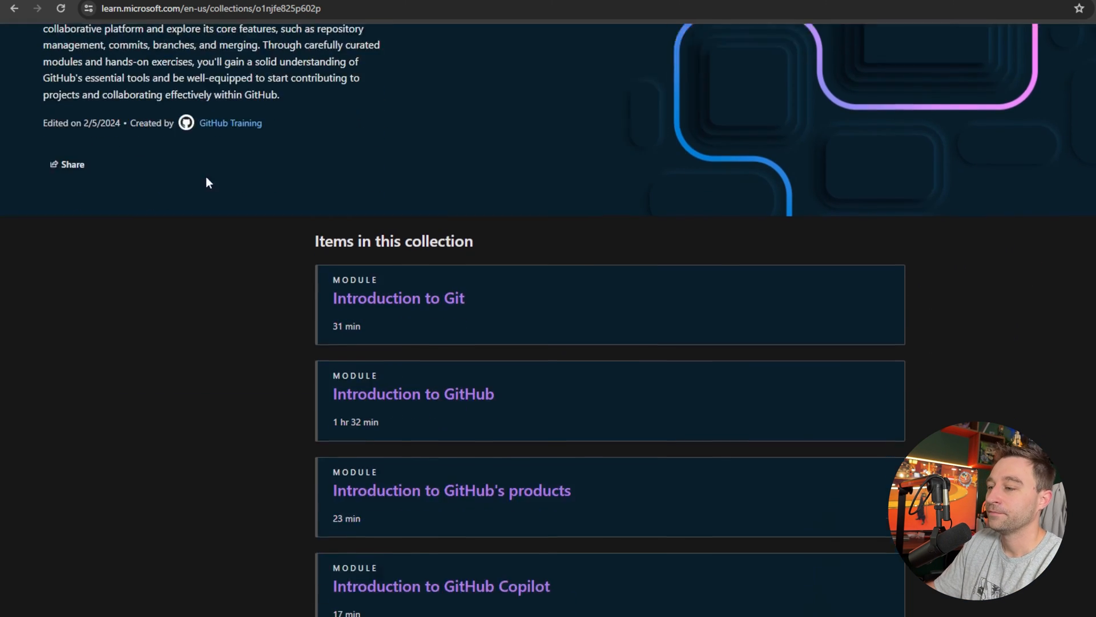
Scroll the GitHub Foundations collection to Introduction to Git and Introduction to GitHub.
scroll(down, 3)
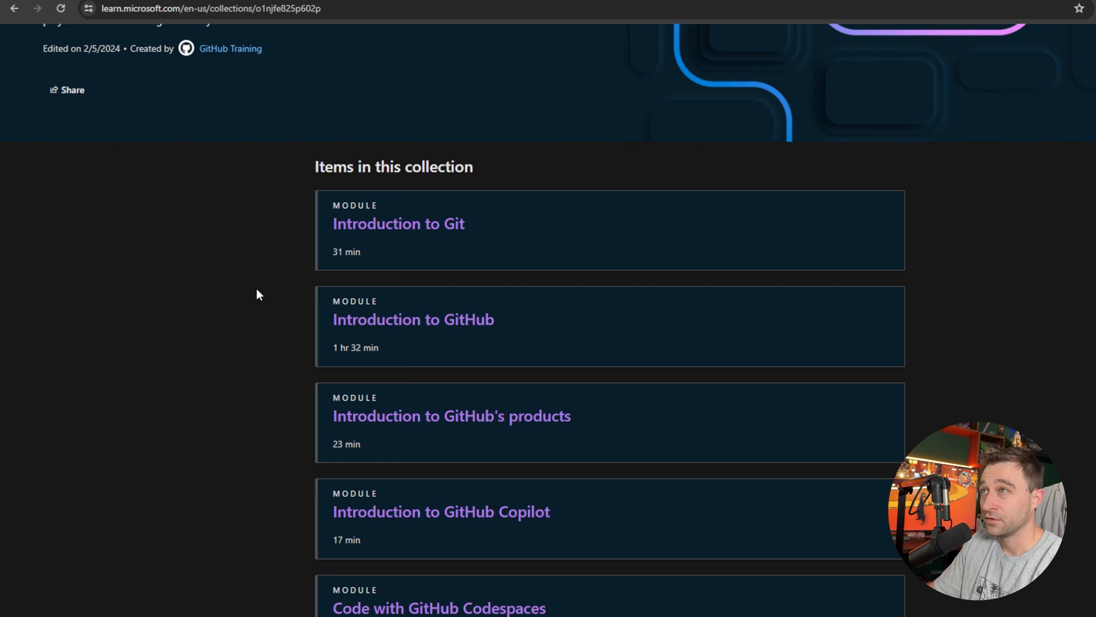
scroll(down, 3)
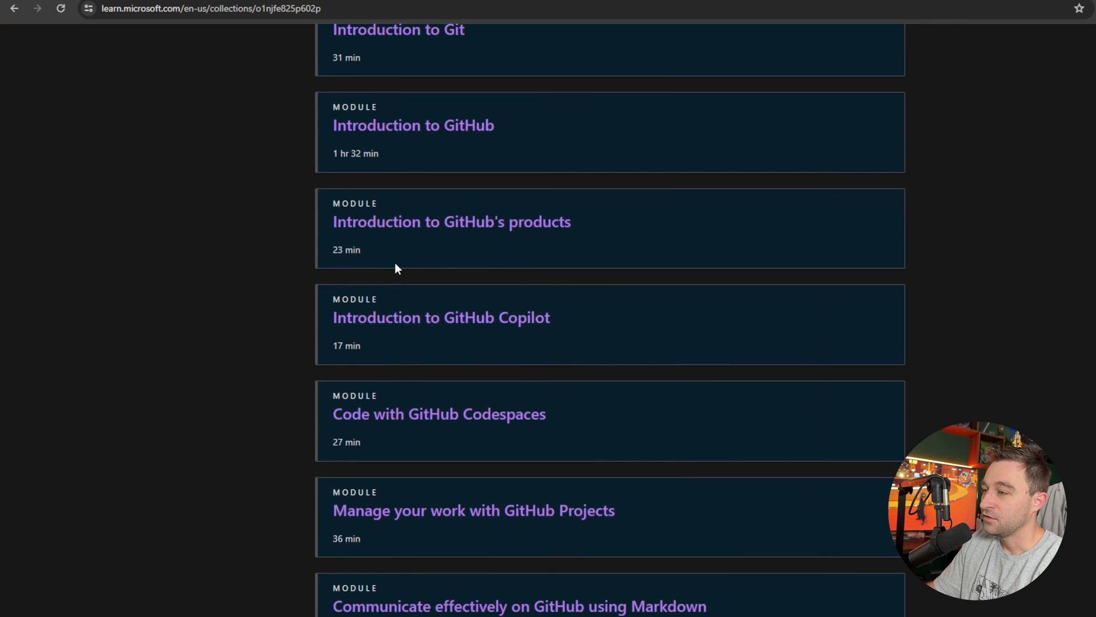
scroll(up, 3)
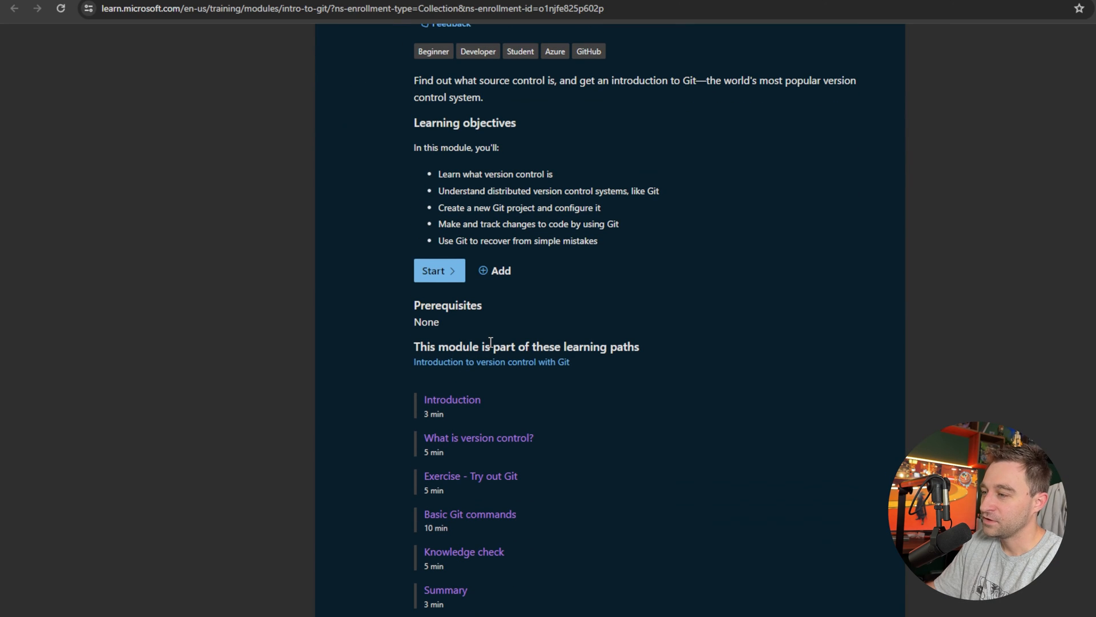
Scroll to the Introduction to Git unit list and open 'Basic Git commands'.
scroll(down, 3)
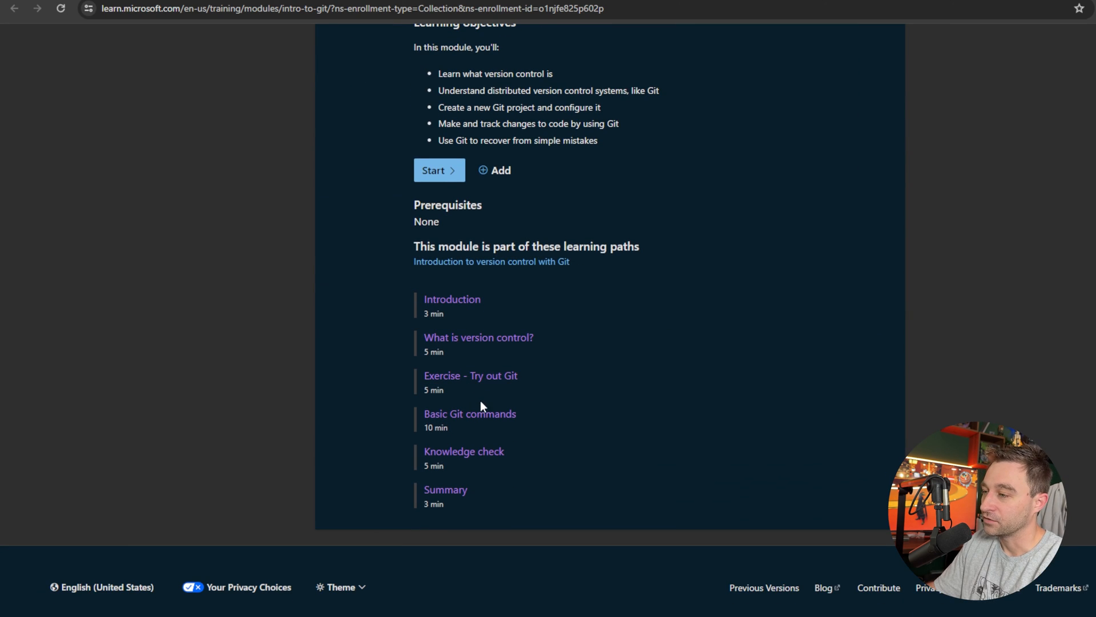
mouse_move(480, 419)
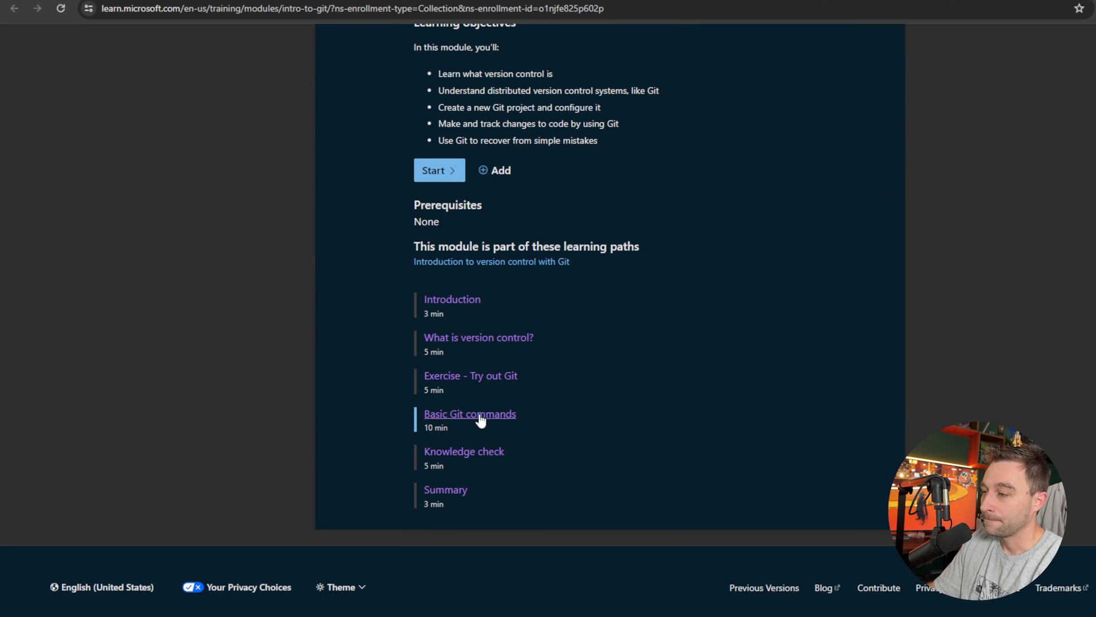
click(470, 414)
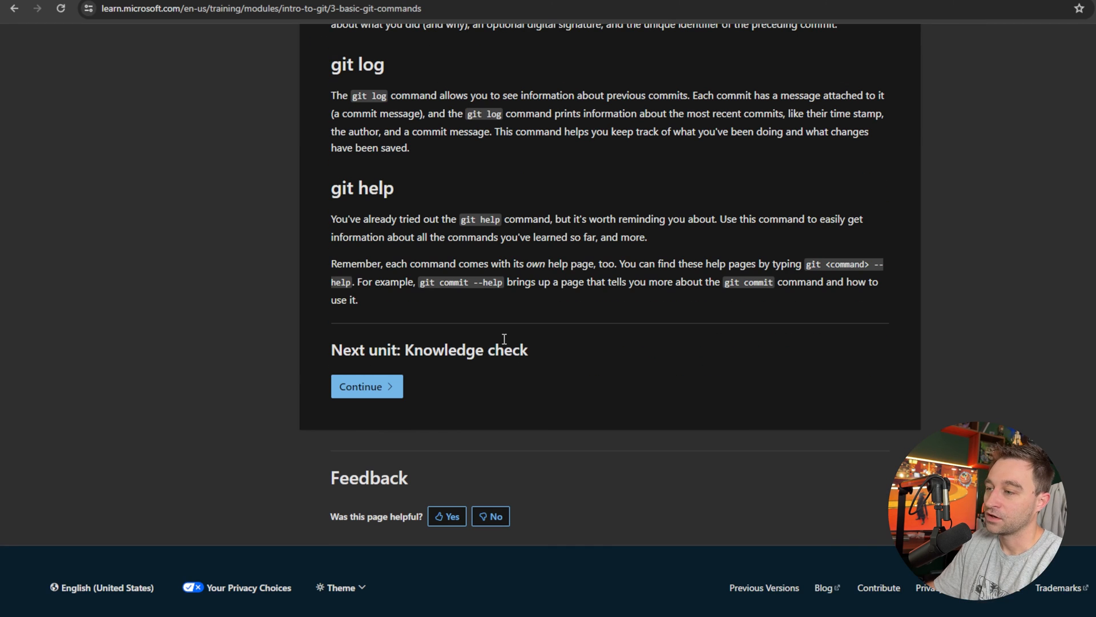
click(366, 386)
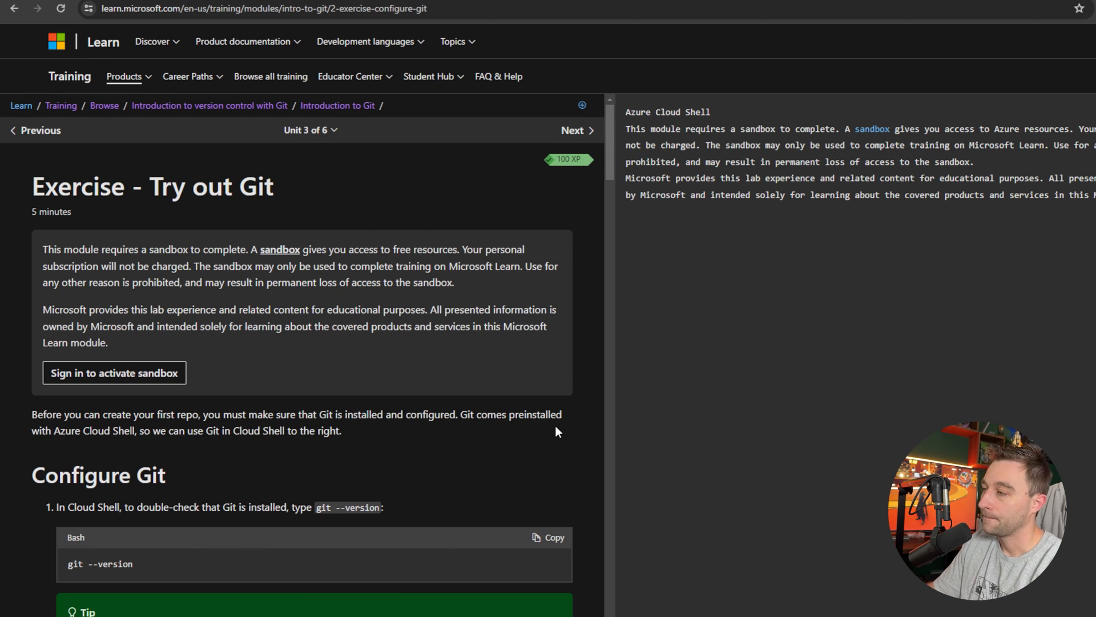
mouse_move(822, 222)
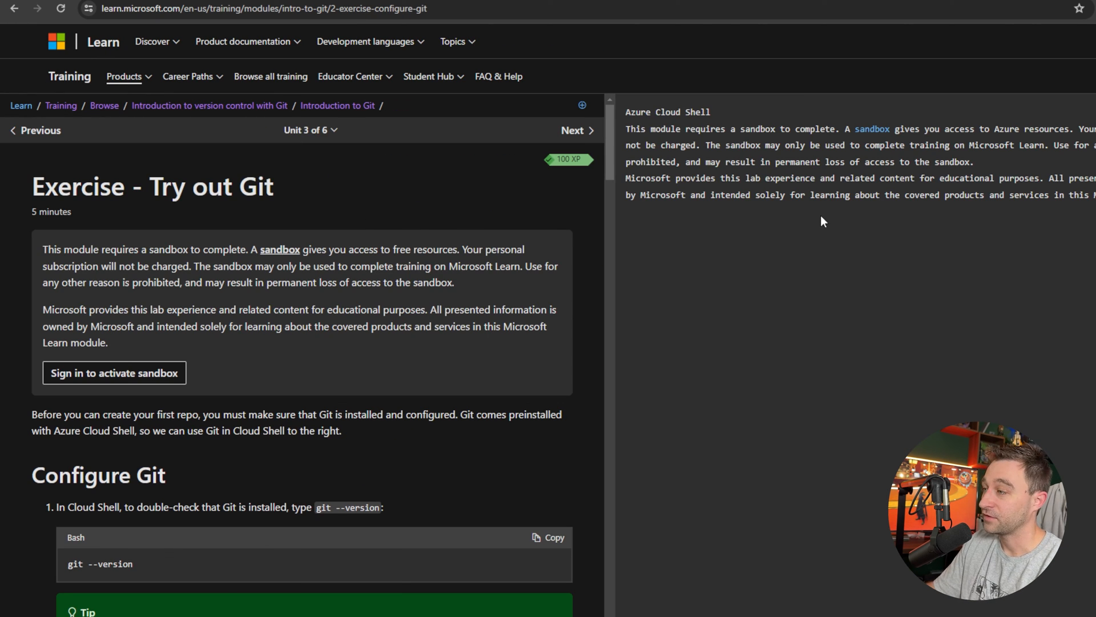
mouse_move(866, 137)
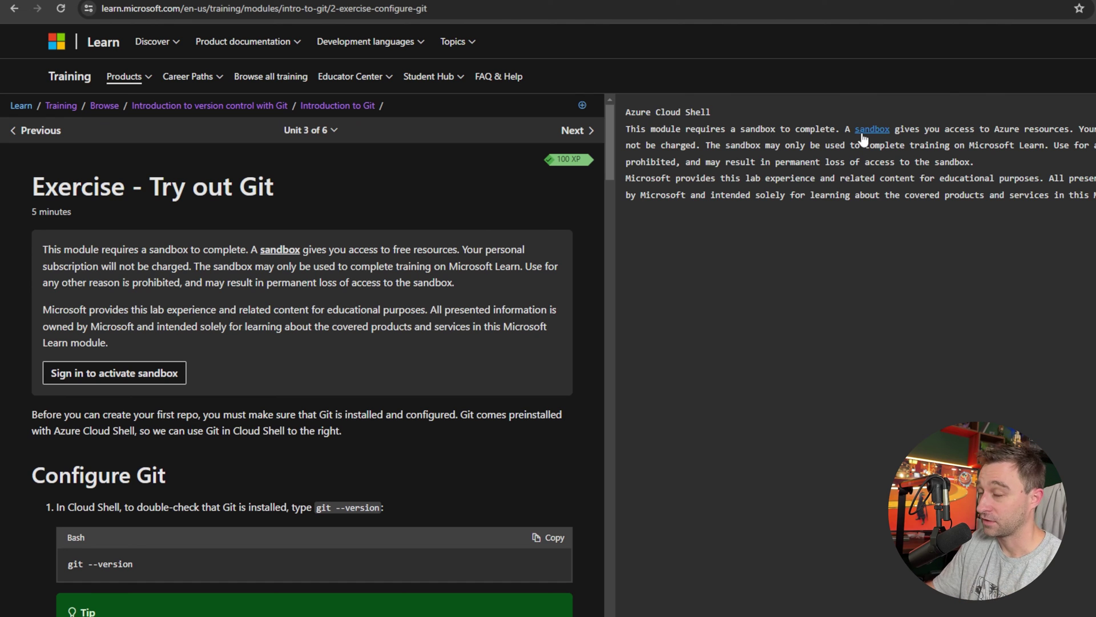
Scroll the Exercise - Try out Git page past the sandbox notice and Cloud Shell pane.
scroll(down, 3)
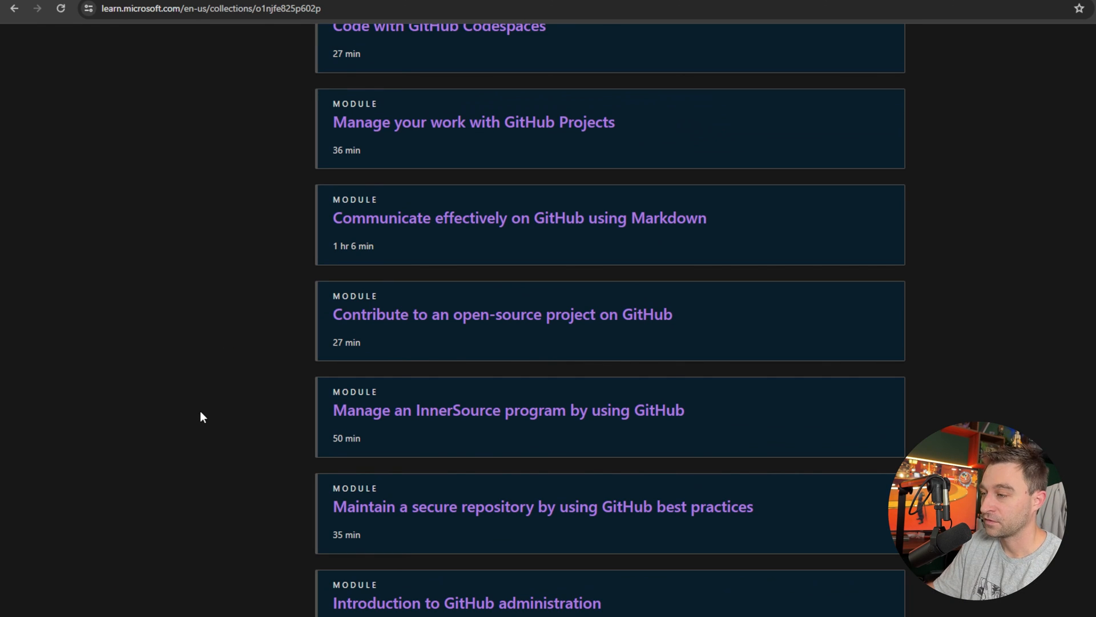
mouse_move(440, 158)
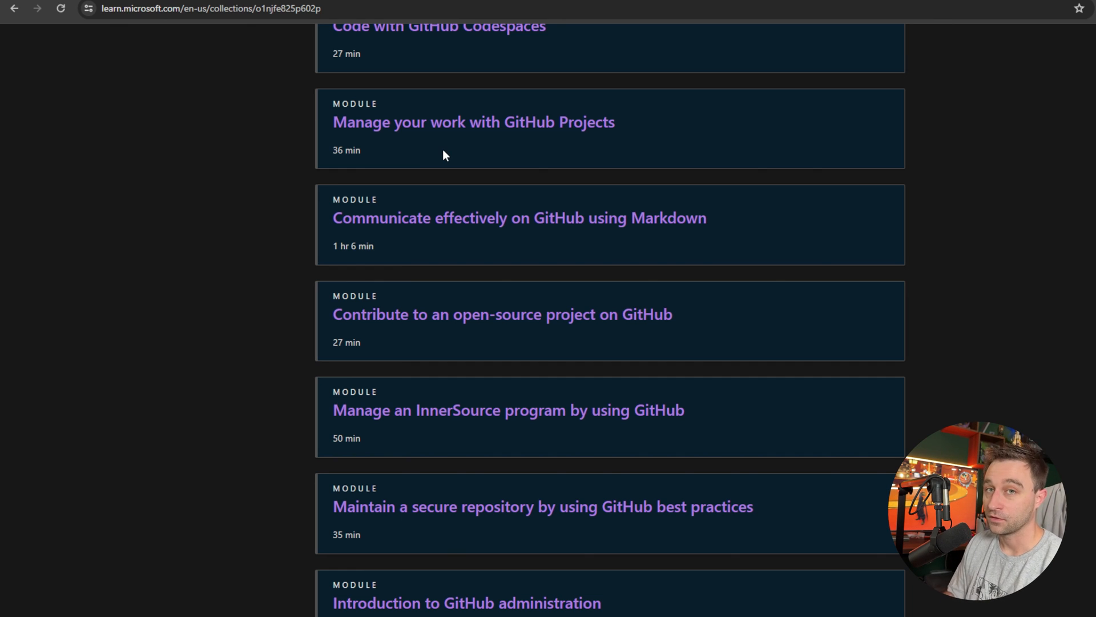
mouse_move(515, 209)
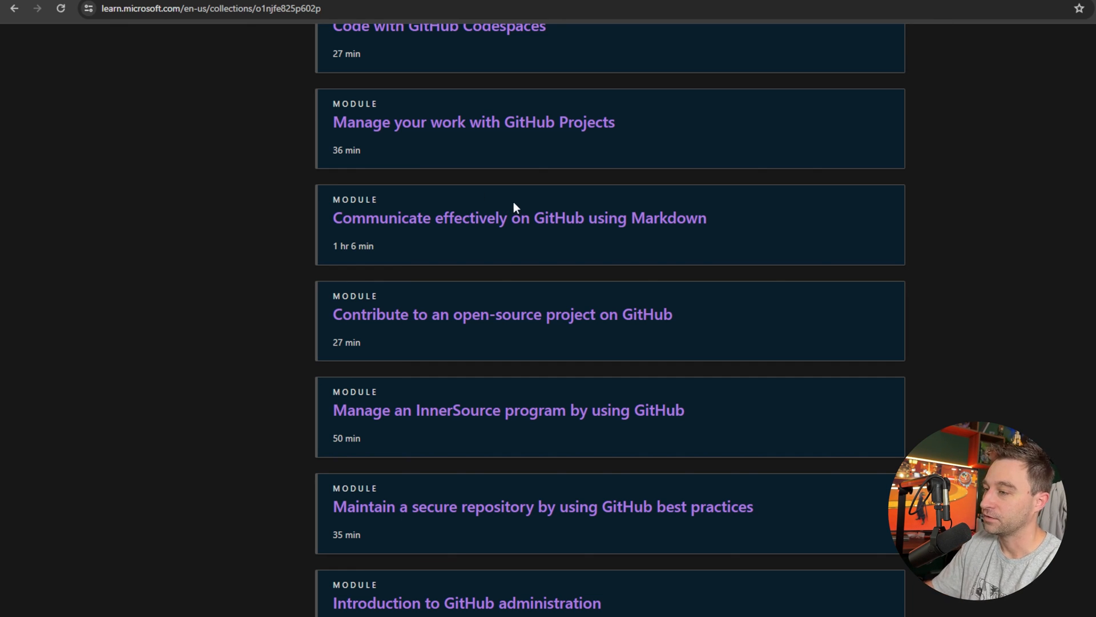